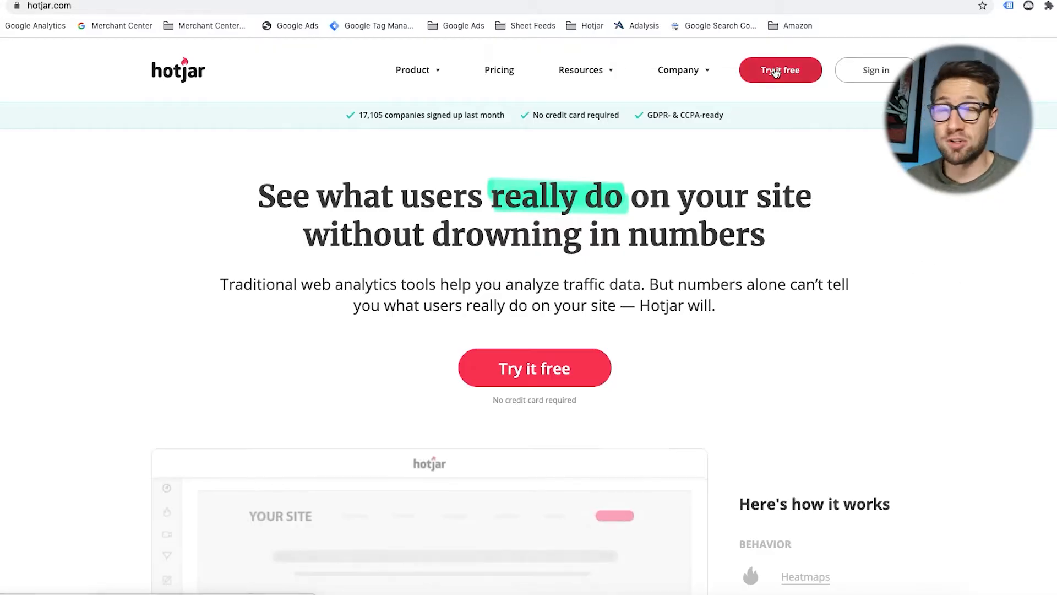
pyautogui.click(781, 69)
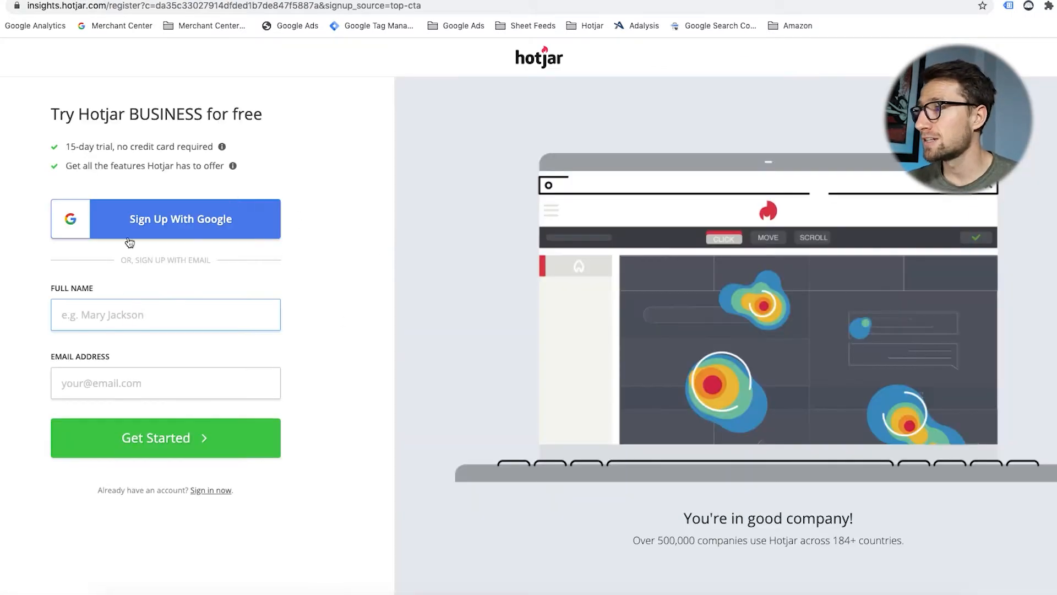
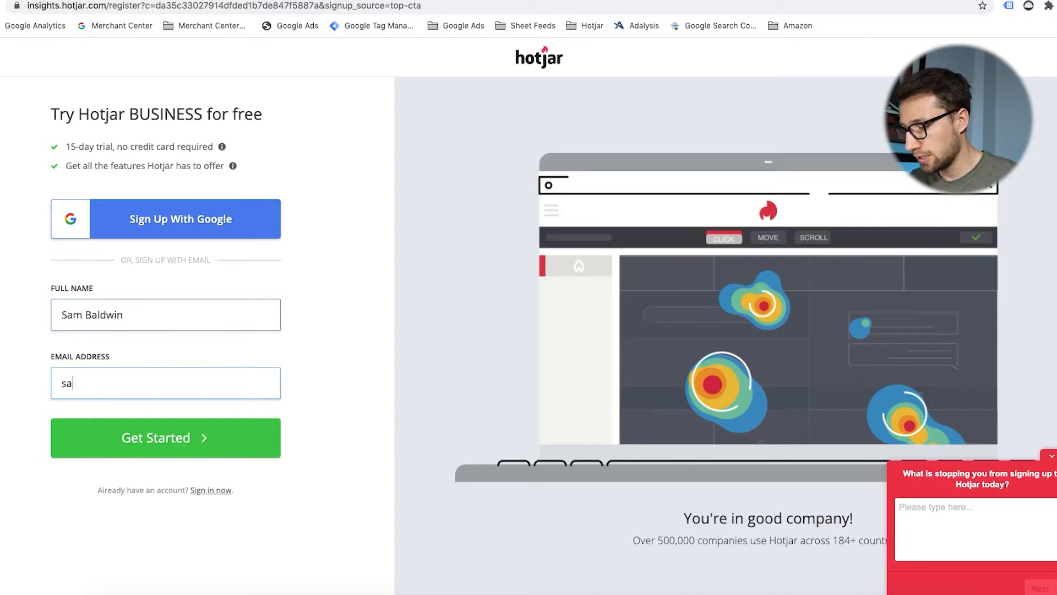
pyautogui.write('keyppc')
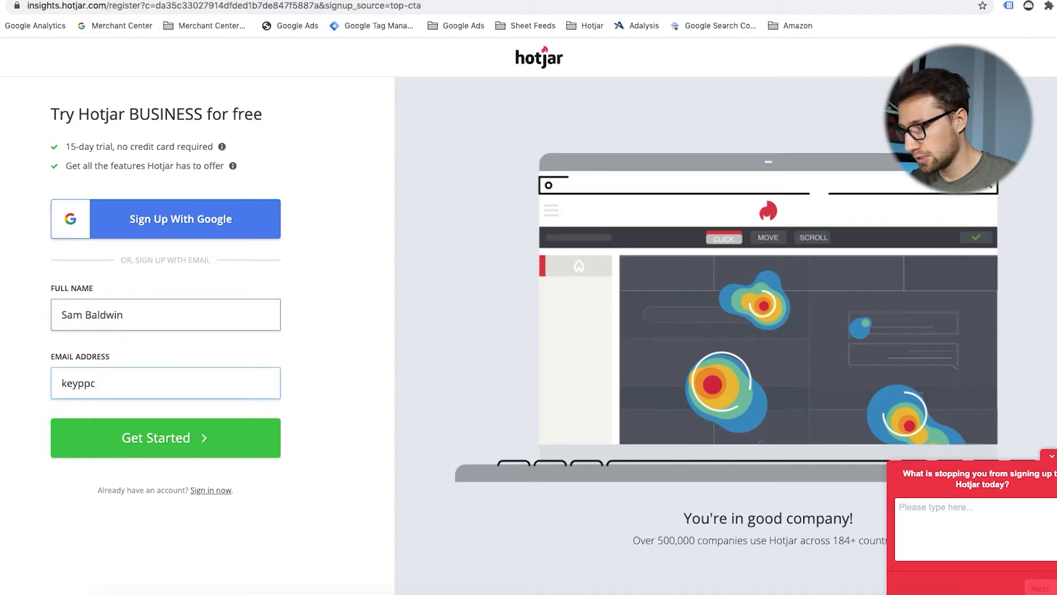
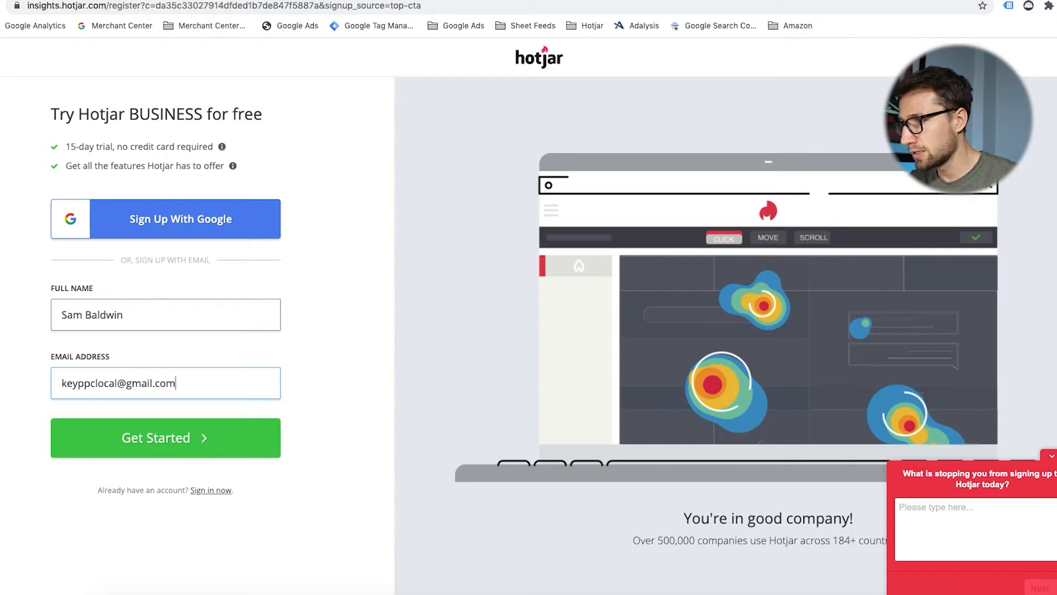
pyautogui.click(166, 436)
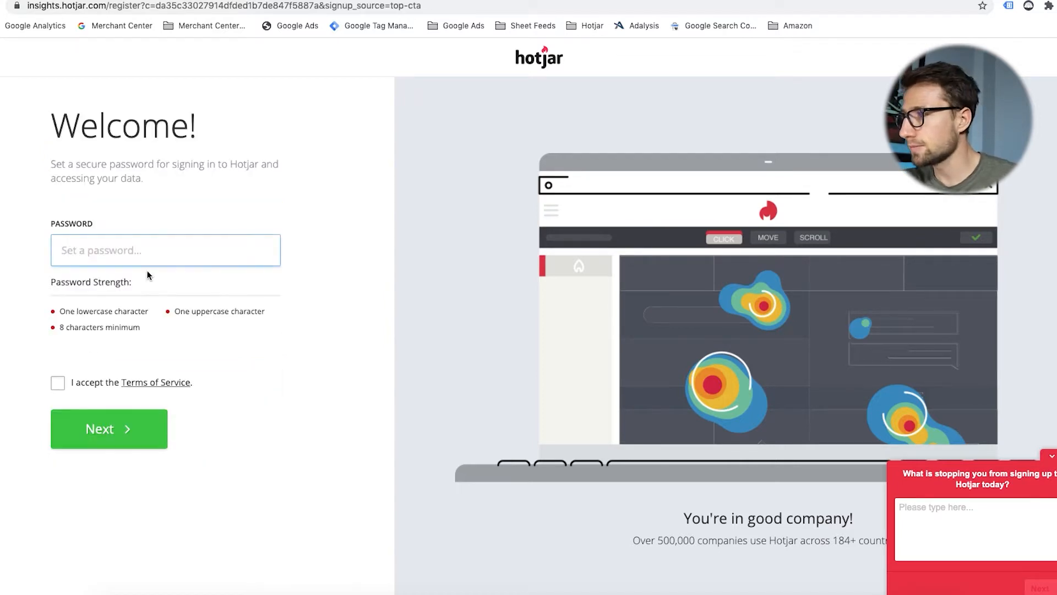
# Enter a strong password, accept the Terms of Service and move to the profile questions.
pyautogui.write('a')
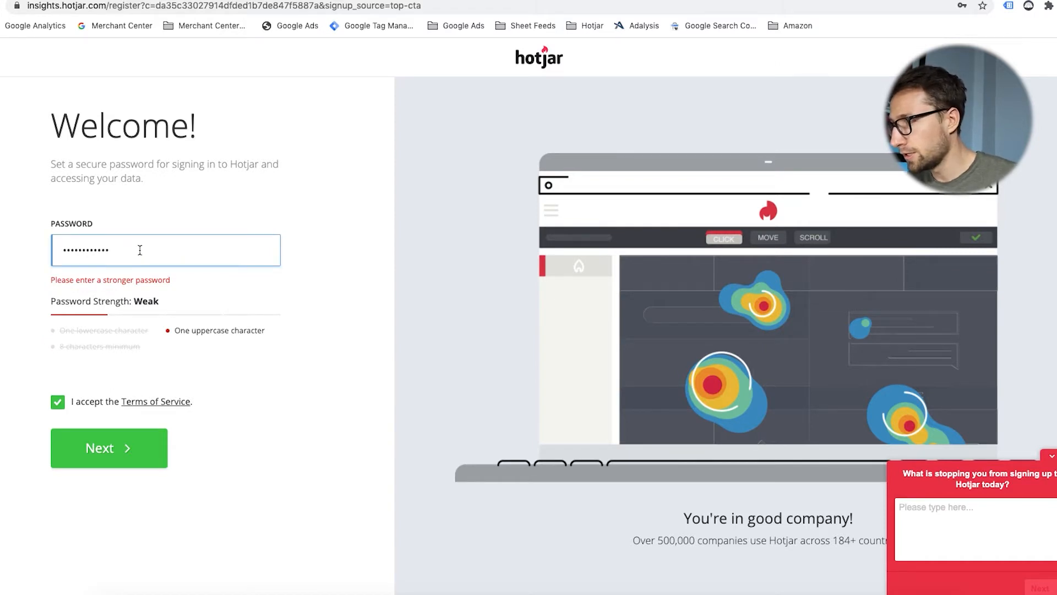
pyautogui.moveTo(150, 454)
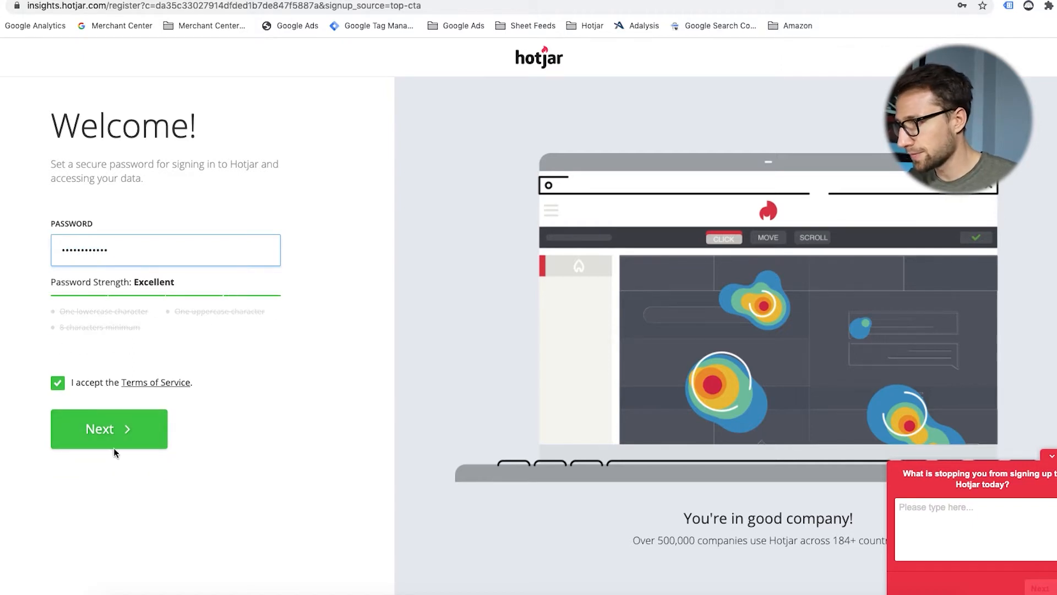
pyautogui.click(109, 429)
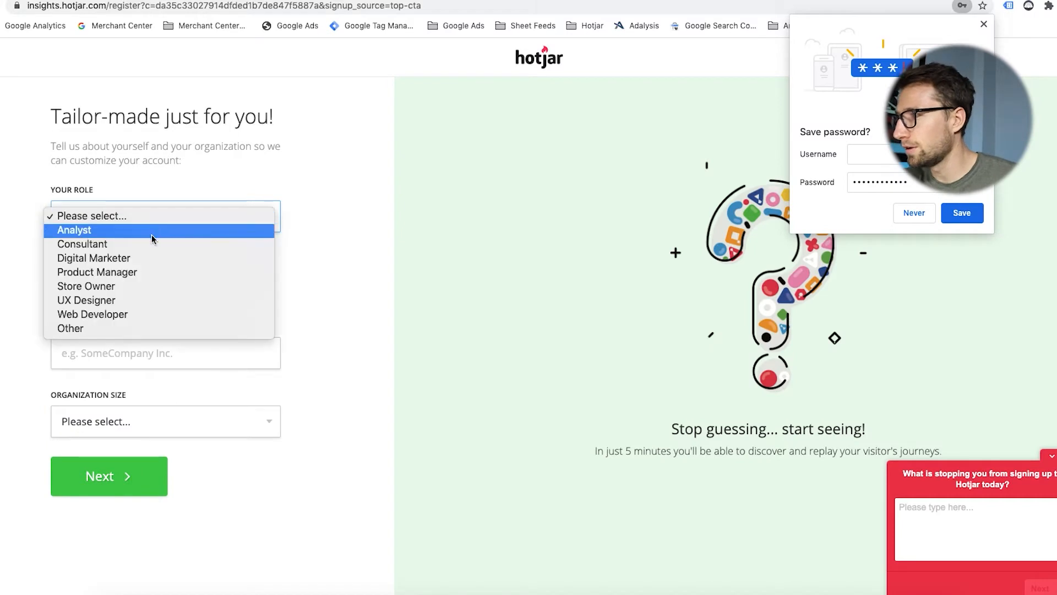
# Set role Digital Marketer, not managing clients, organization 'Key Surfe', and submit the profile.
pyautogui.click(94, 258)
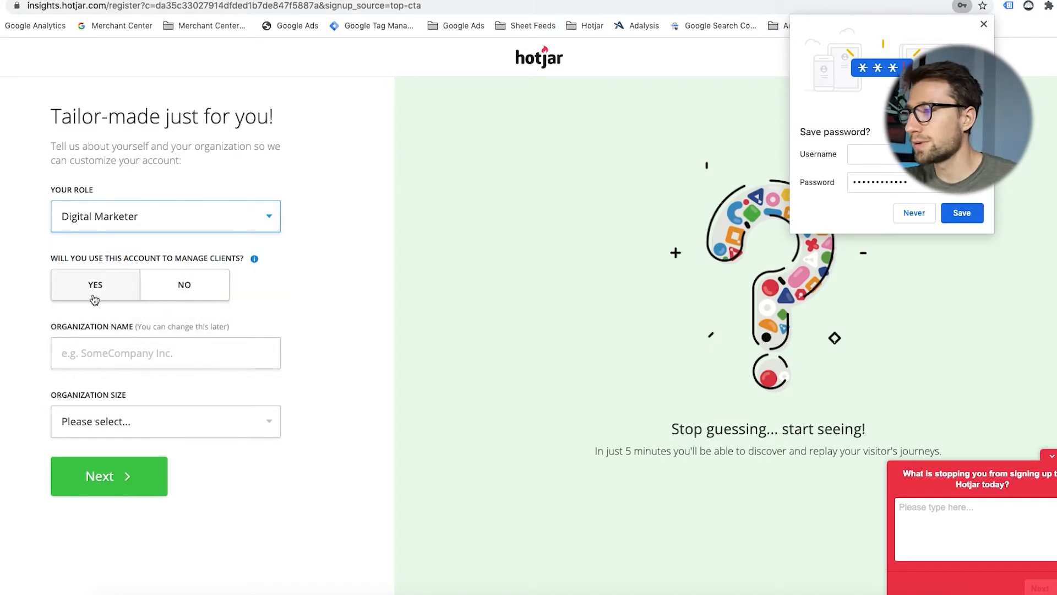
pyautogui.click(184, 284)
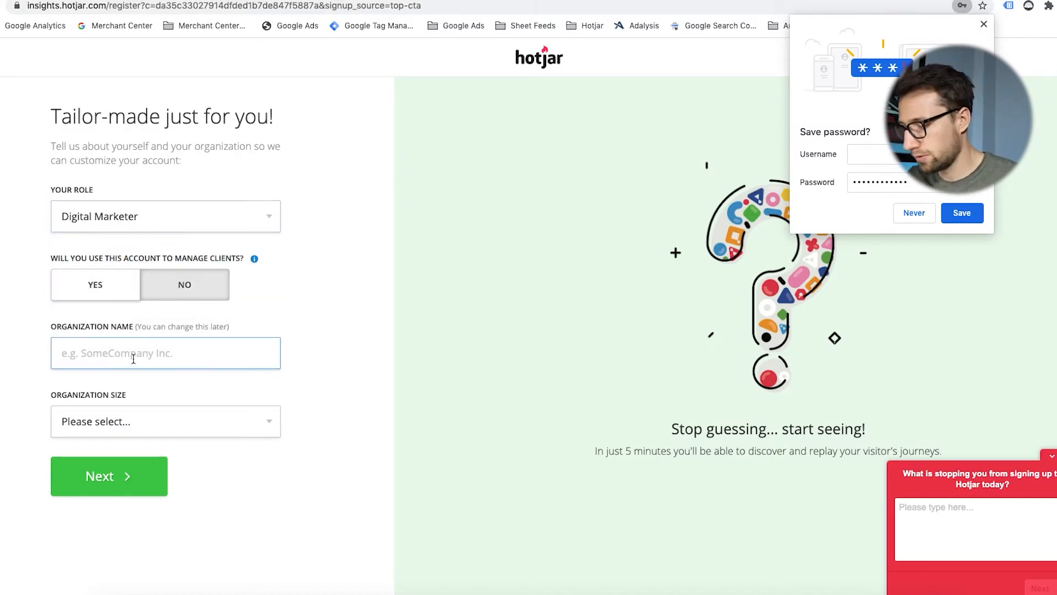
pyautogui.write('Key Surfe')
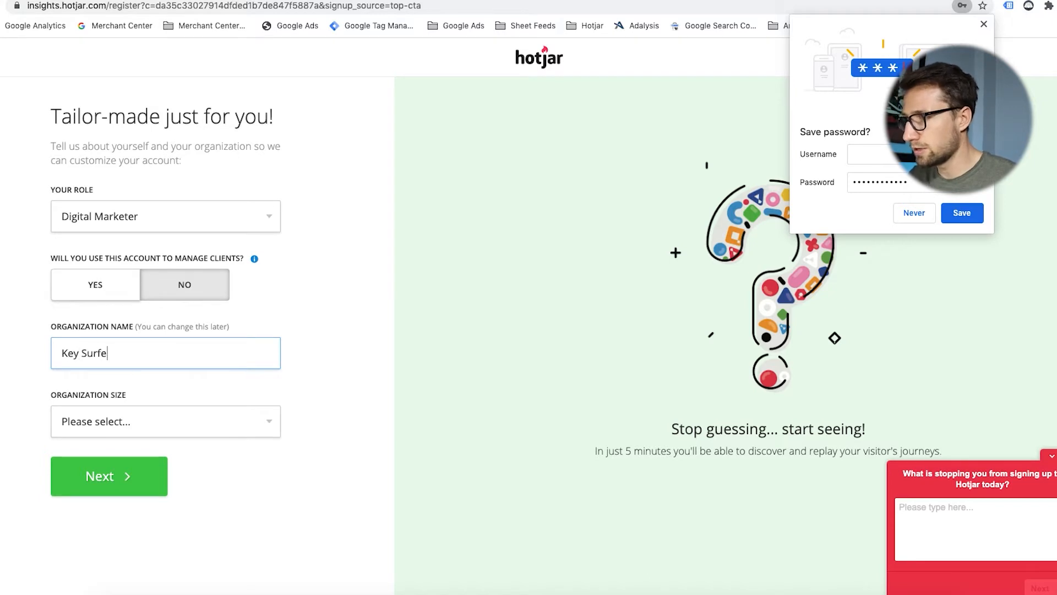
pyautogui.click(108, 475)
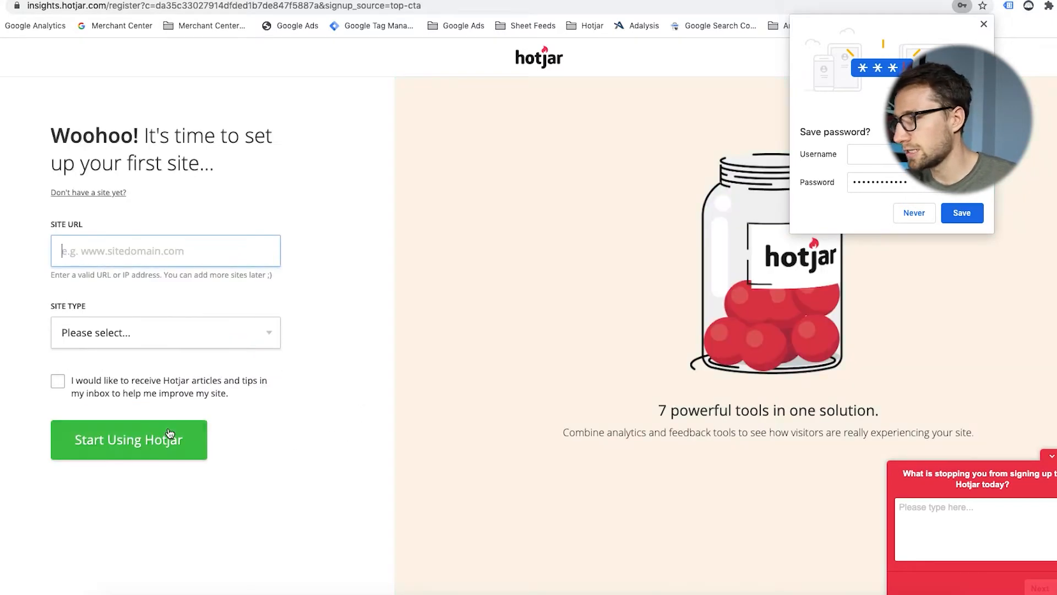
pyautogui.moveTo(185, 404)
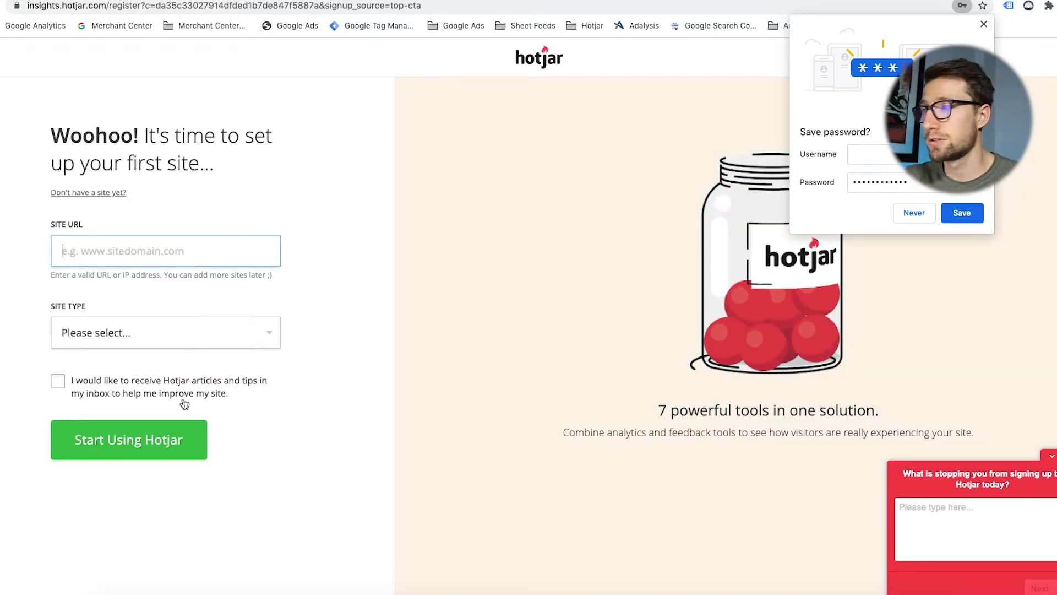
pyautogui.write('key-')
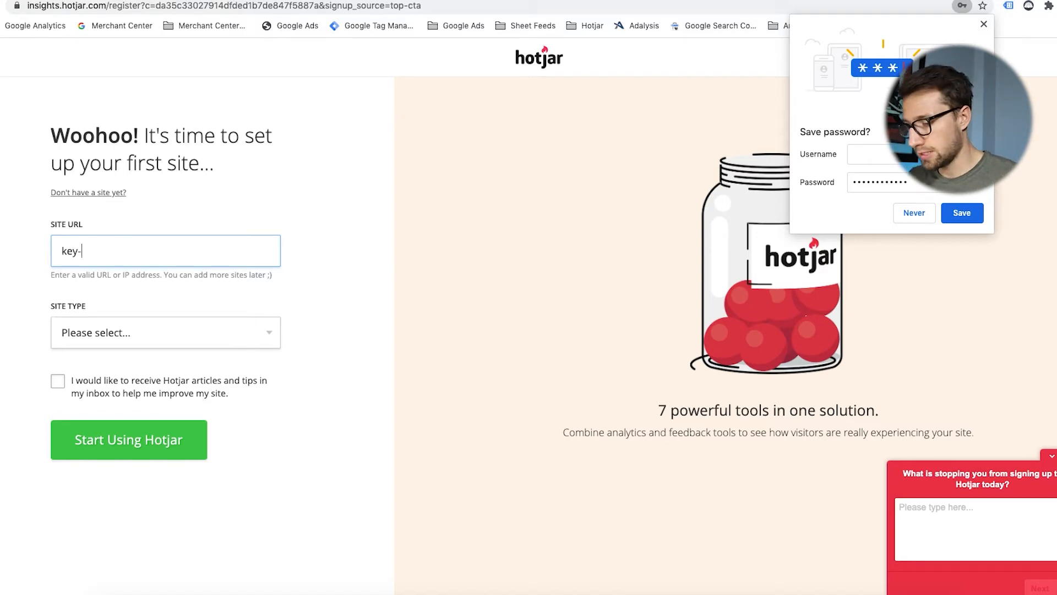
pyautogui.write('surfers.co')
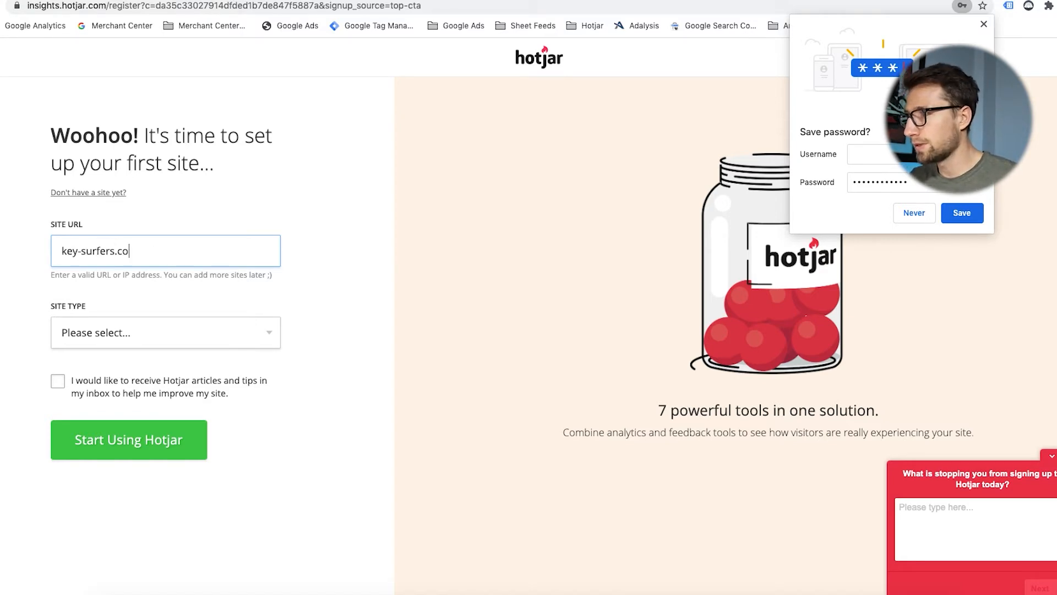
pyautogui.click(165, 331)
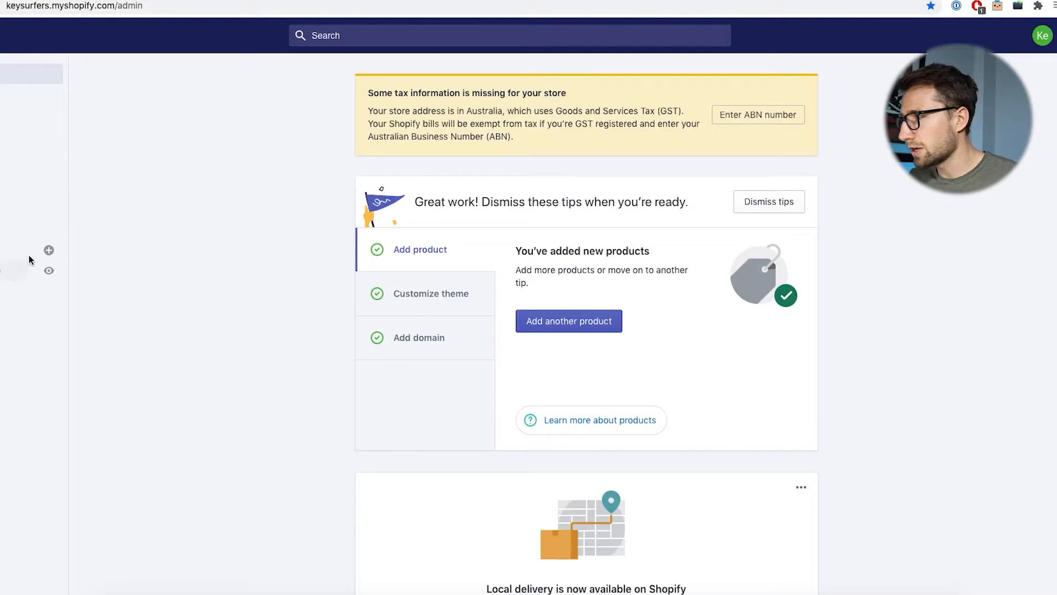
pyautogui.click(564, 18)
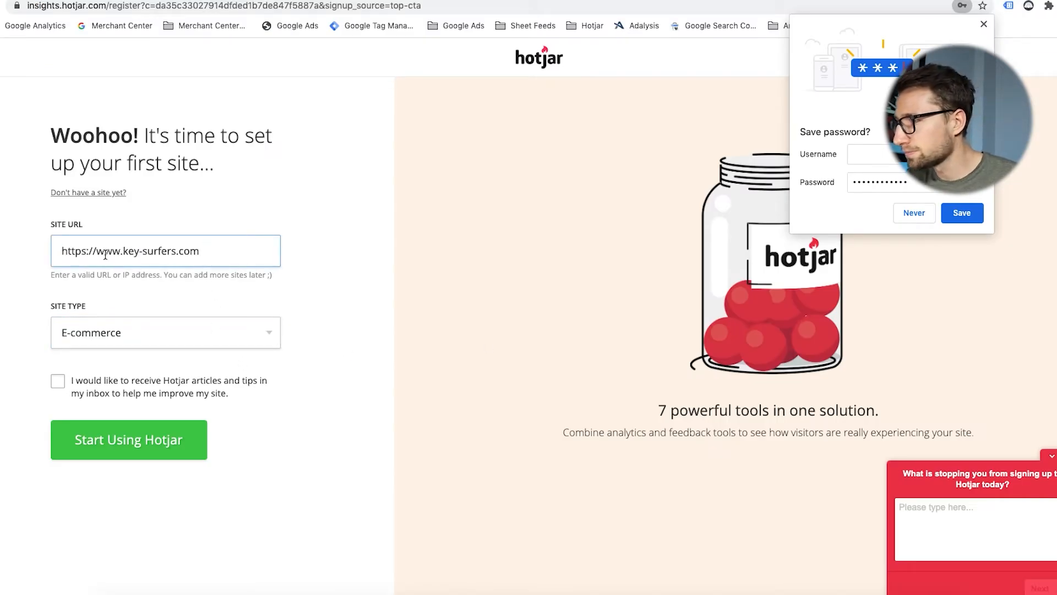
pyautogui.doubleClick(72, 251)
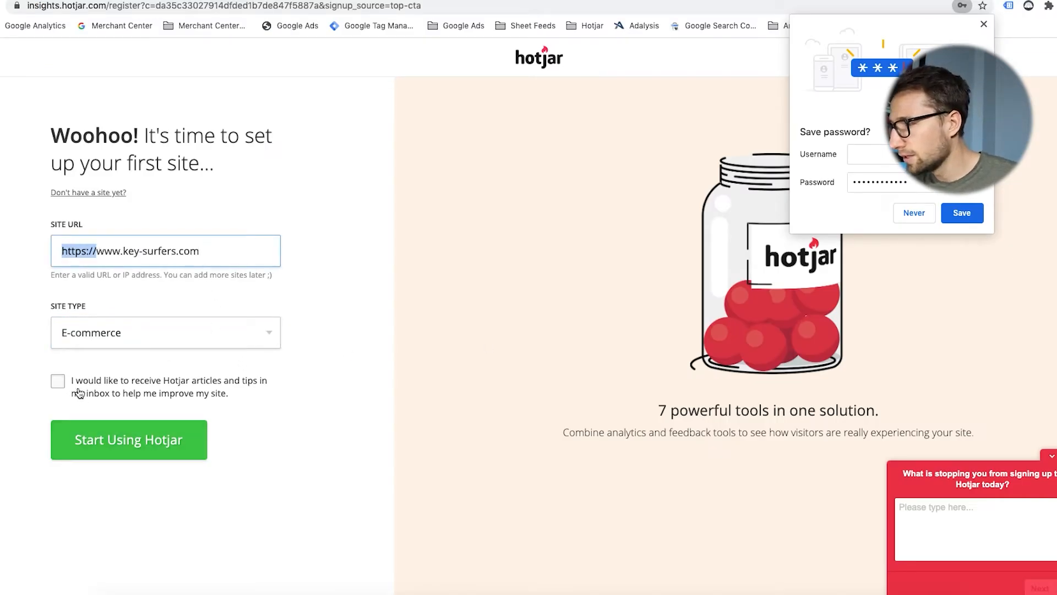
pyautogui.click(128, 439)
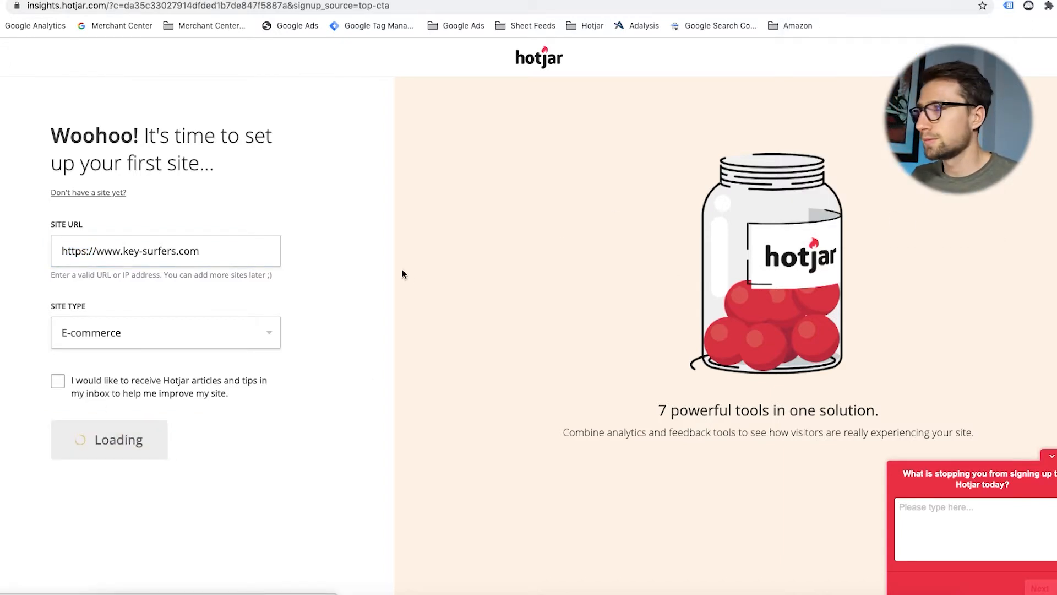
# Bring up the installation panel and copy the tracking code for key-surfers.com to the clipboard.
pyautogui.click(109, 439)
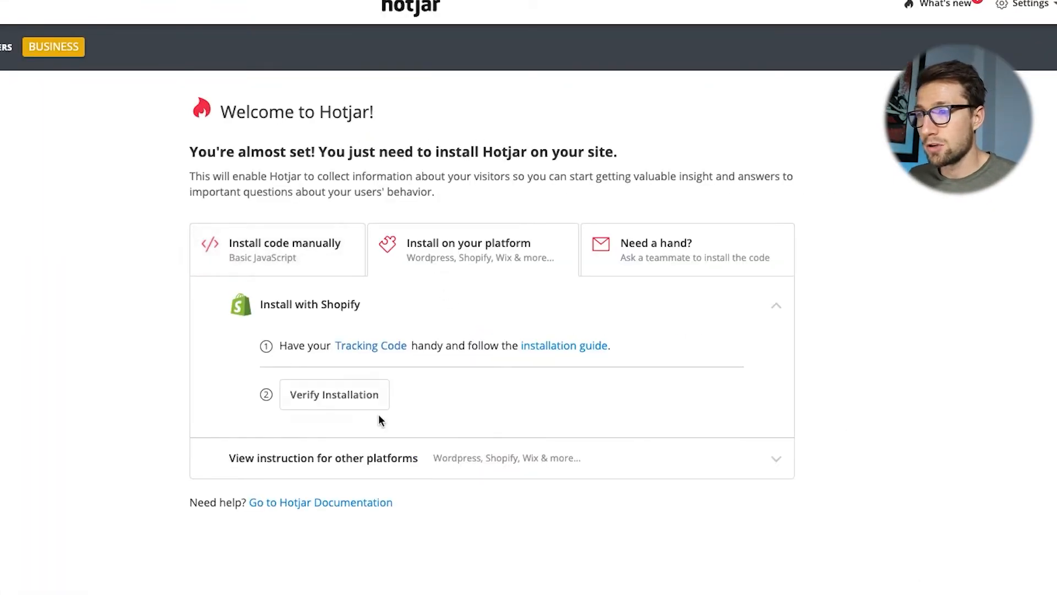
pyautogui.moveTo(370, 345)
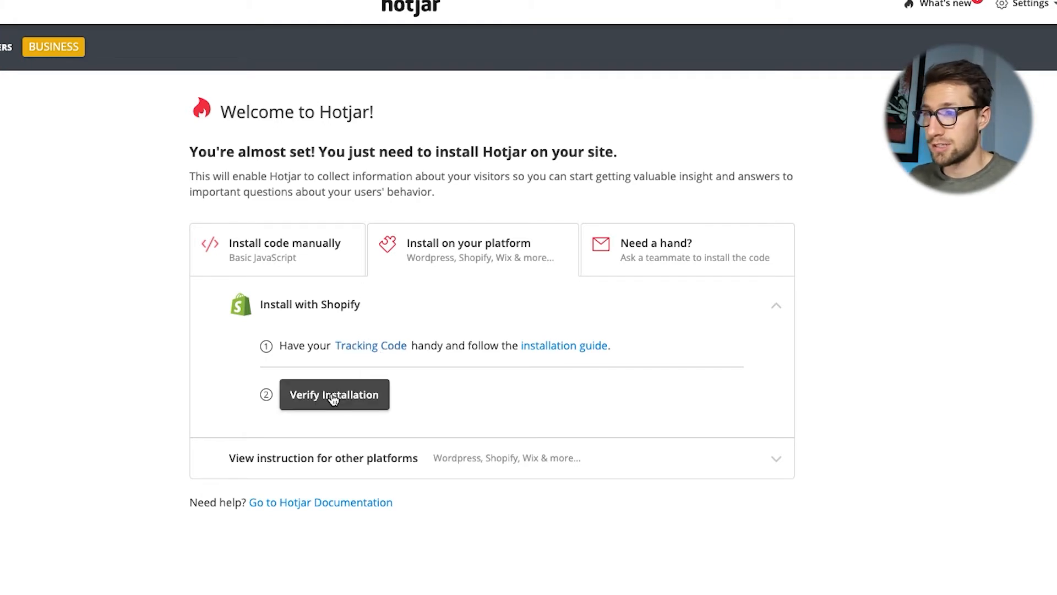
pyautogui.click(333, 394)
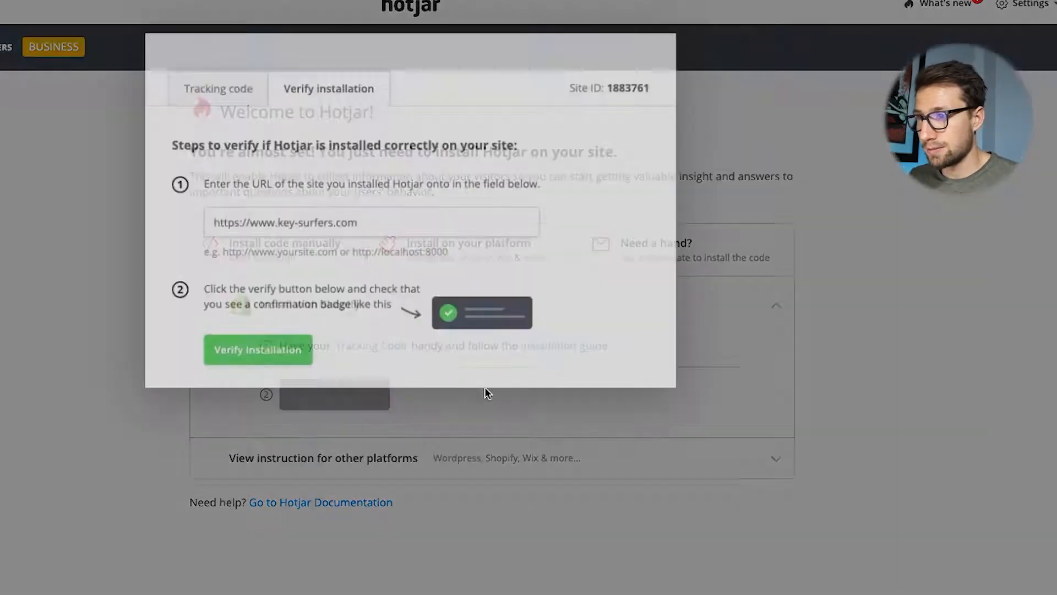
pyautogui.click(258, 349)
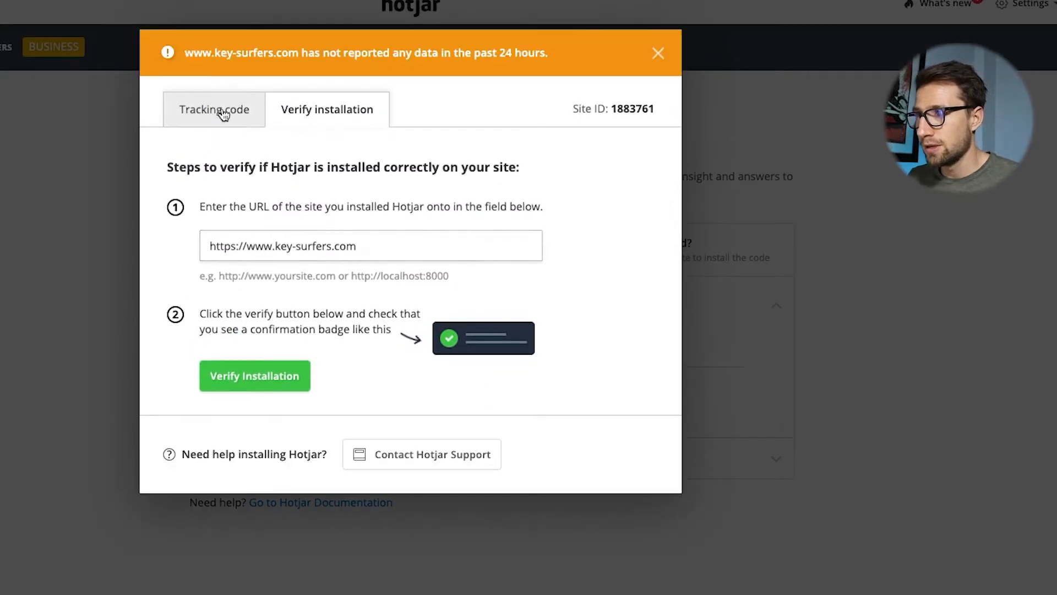
pyautogui.click(214, 109)
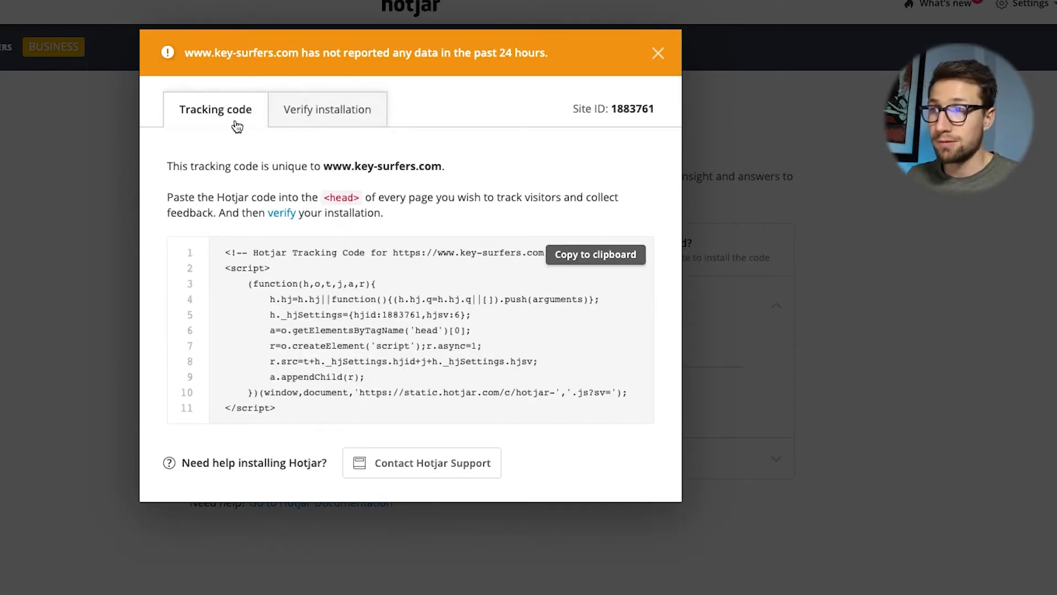
pyautogui.moveTo(244, 97)
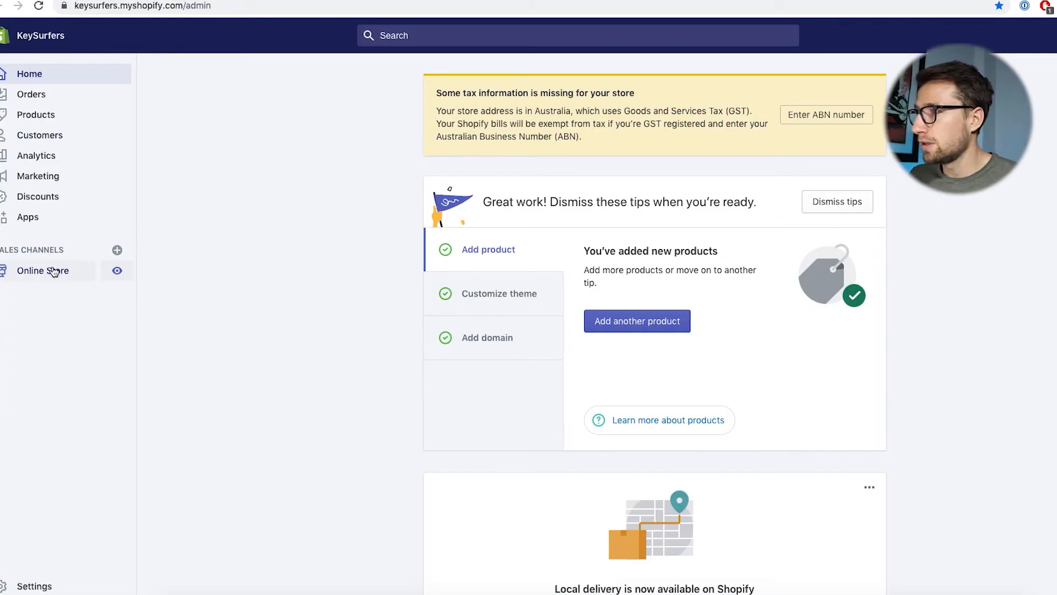
# From Online Store, enter the live Debut theme's Edit code view showing theme.liquid.
pyautogui.click(43, 270)
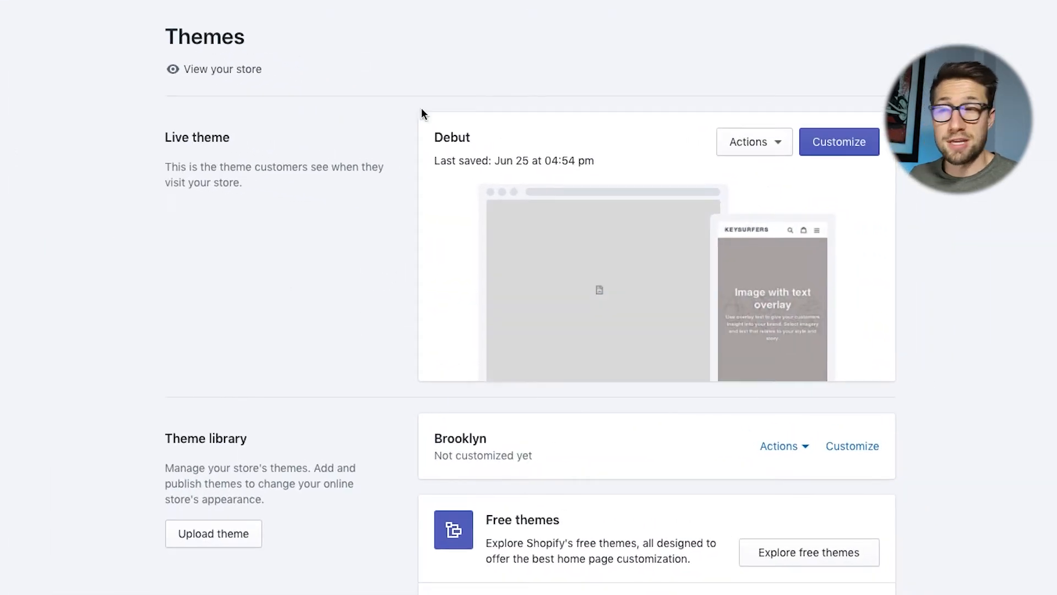
pyautogui.click(754, 142)
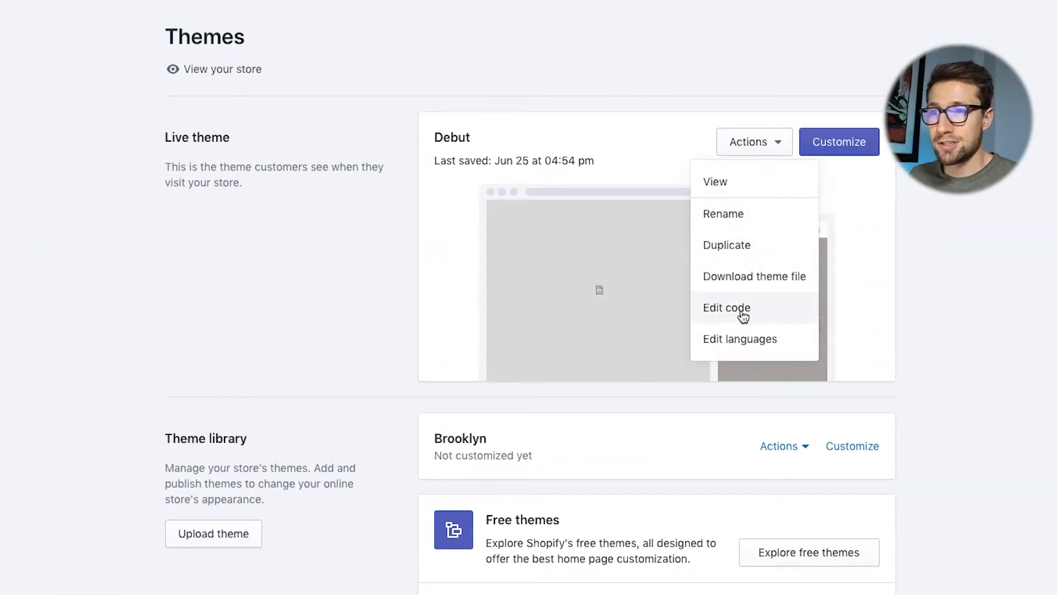
pyautogui.click(726, 307)
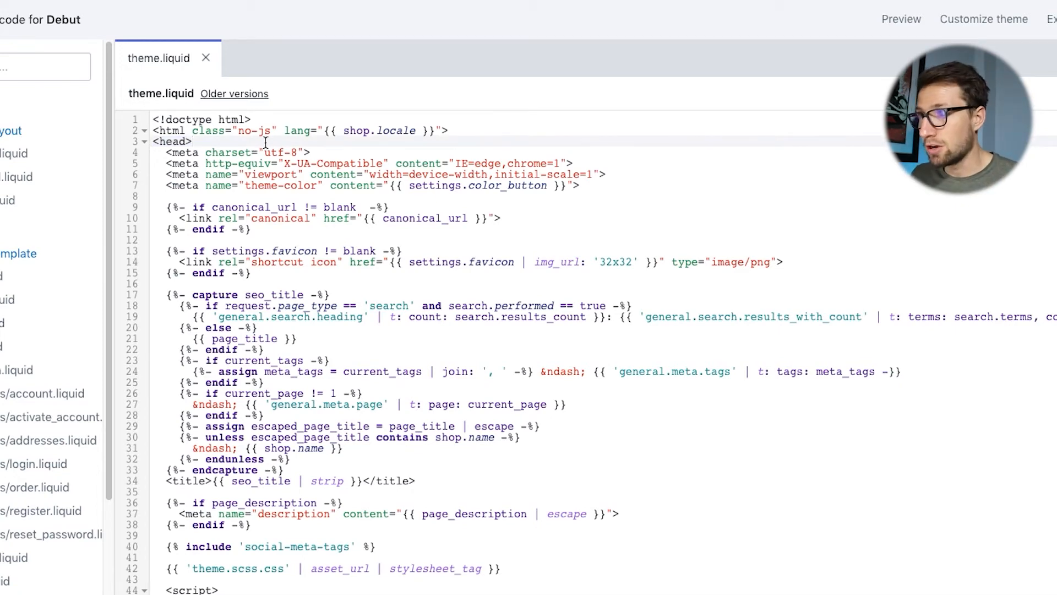
# Insert blank lines in theme.liquid just before the closing head tag.
pyautogui.scroll(-3)
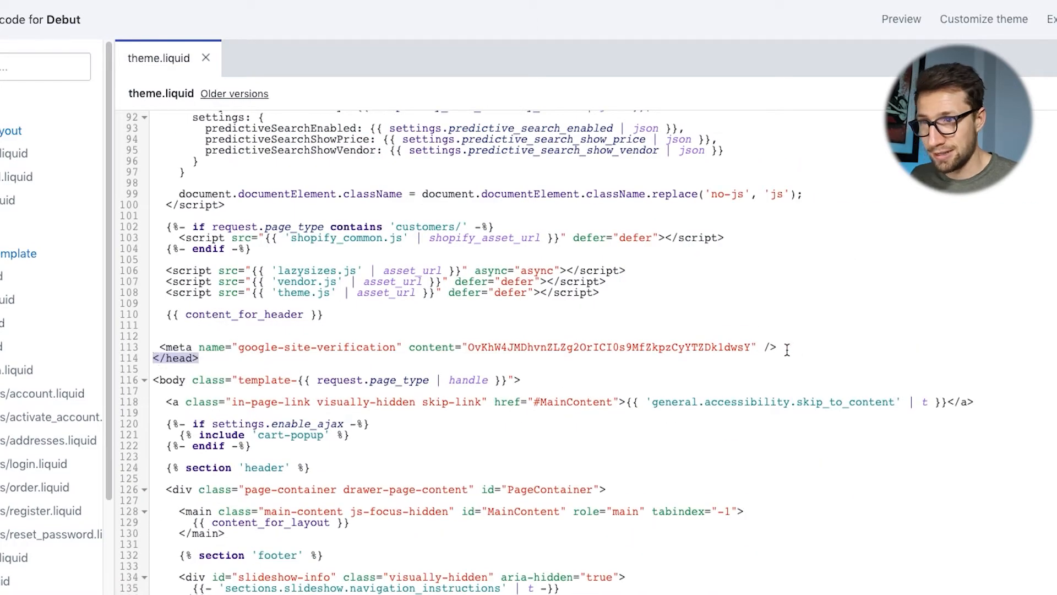
pyautogui.press('enter')
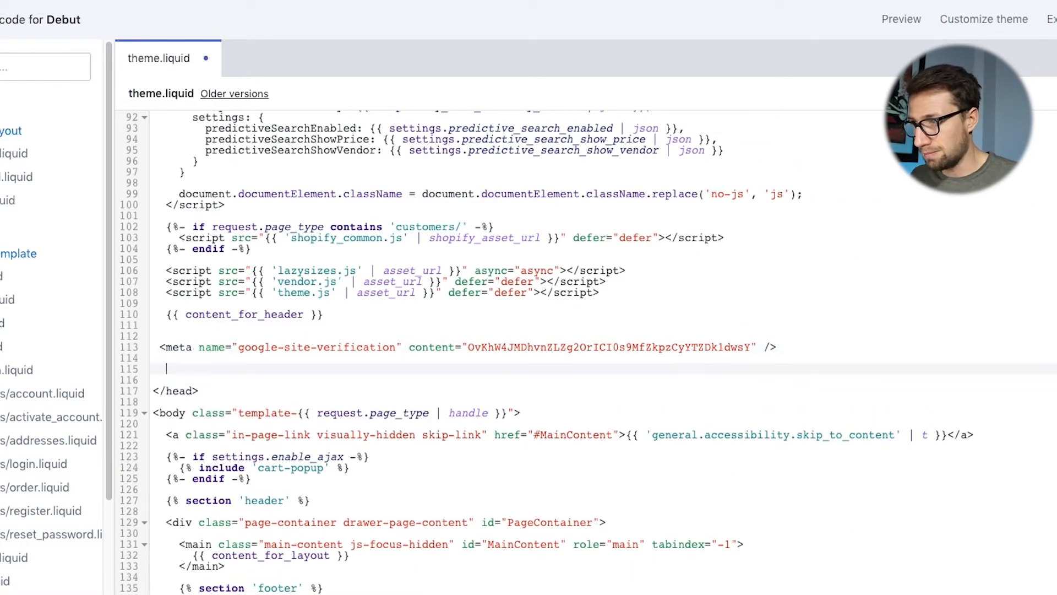
# Paste the Hotjar tracking code into theme.liquid's head section and save the file.
pyautogui.rightClick(167, 369)
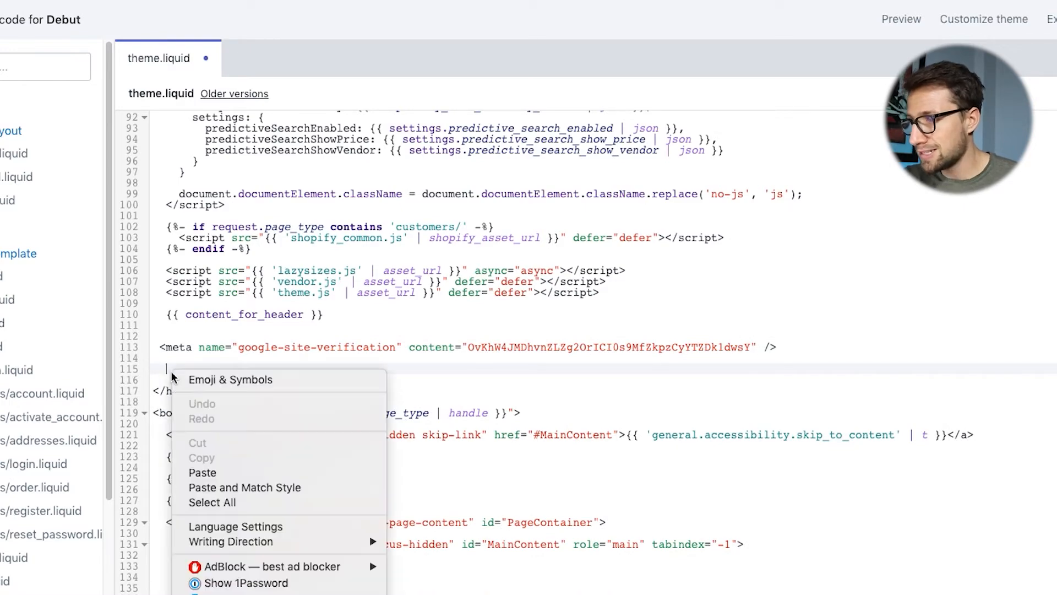
pyautogui.click(202, 472)
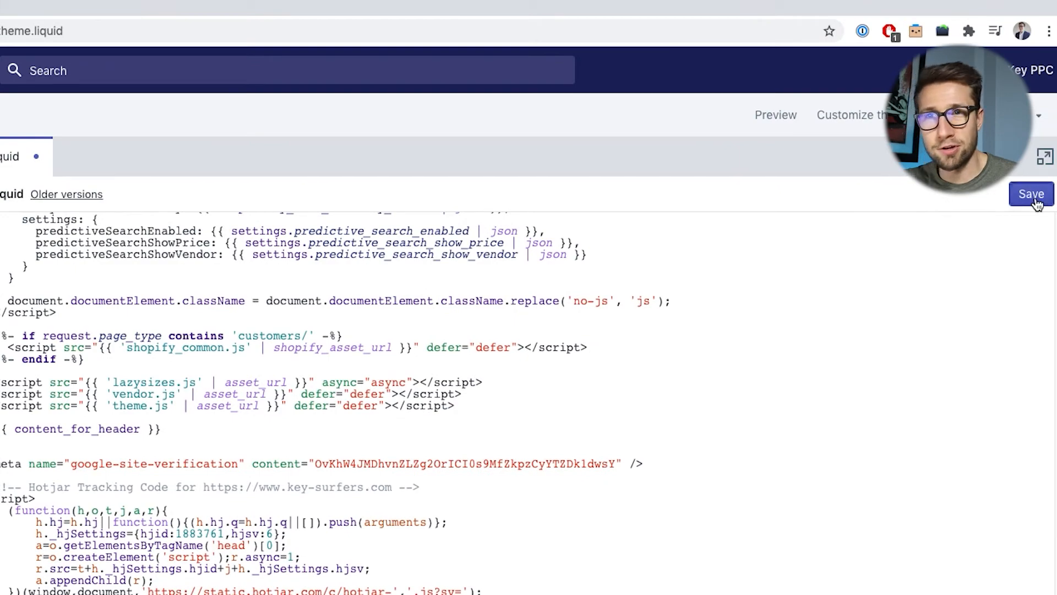
pyautogui.click(1032, 194)
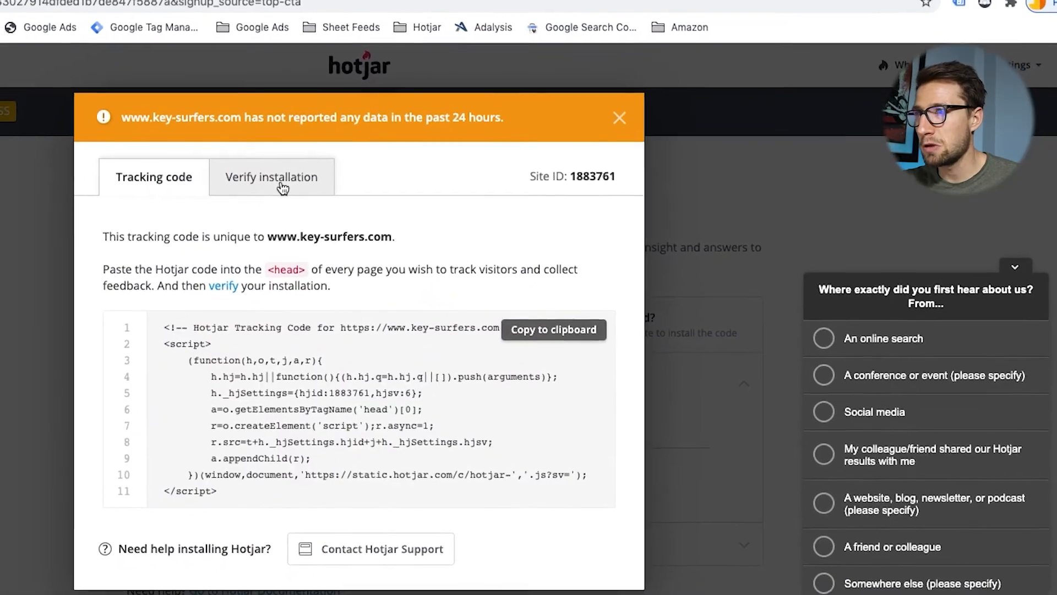
# Run Verify Installation on key-surfers.com and get the installation verified confirmation.
pyautogui.click(271, 177)
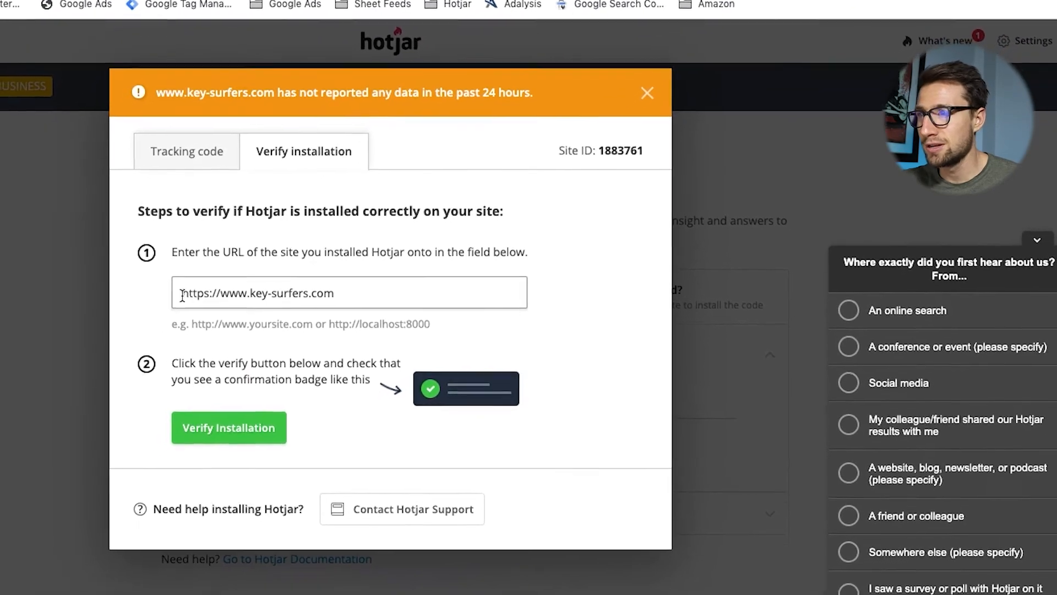
pyautogui.click(228, 427)
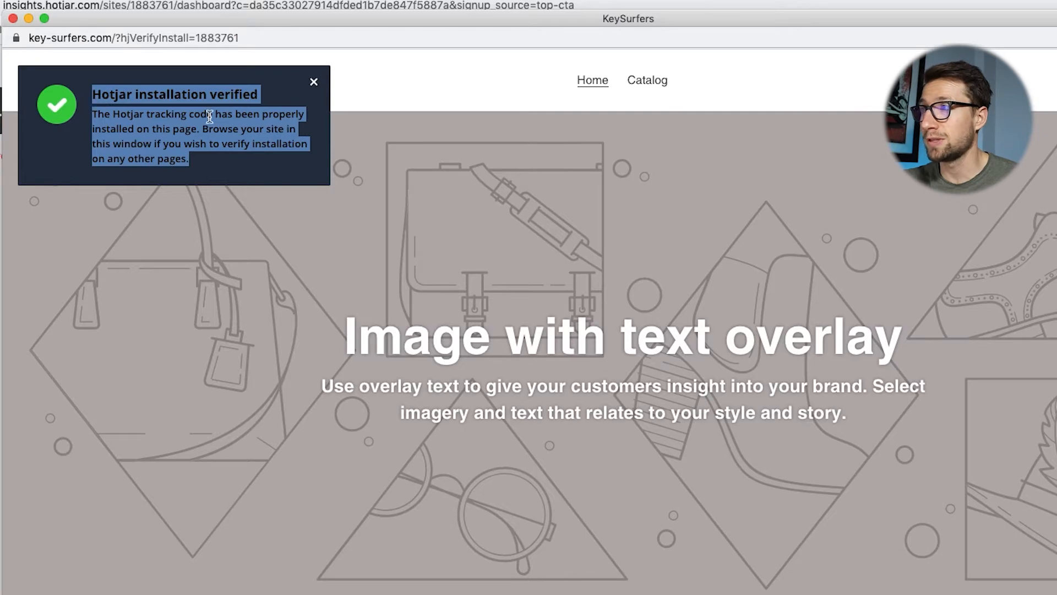
pyautogui.moveTo(282, 187)
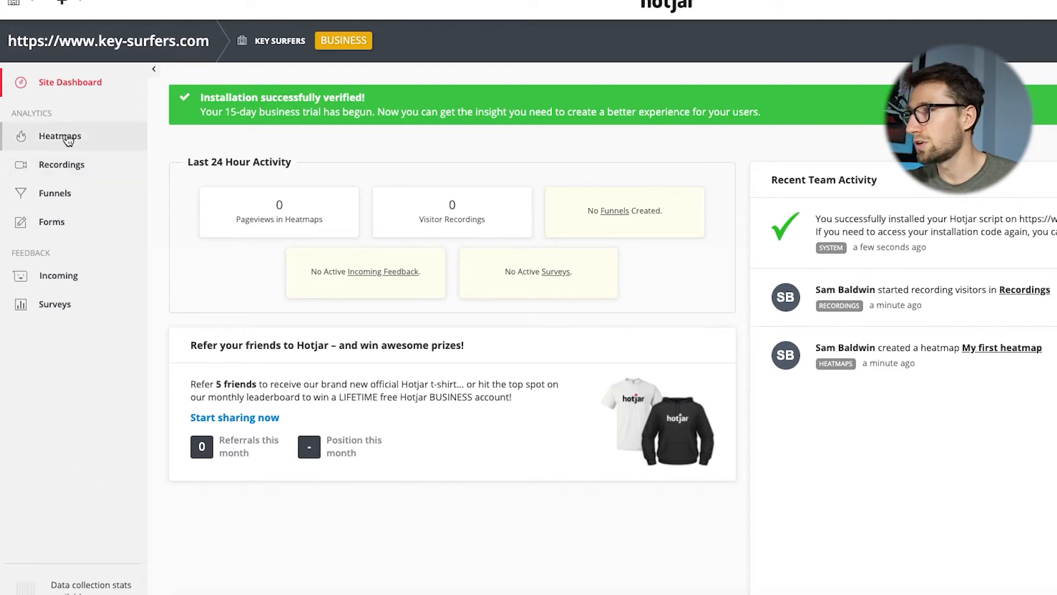
# View the Heatmaps list showing My first heatmap and its status.
pyautogui.click(60, 135)
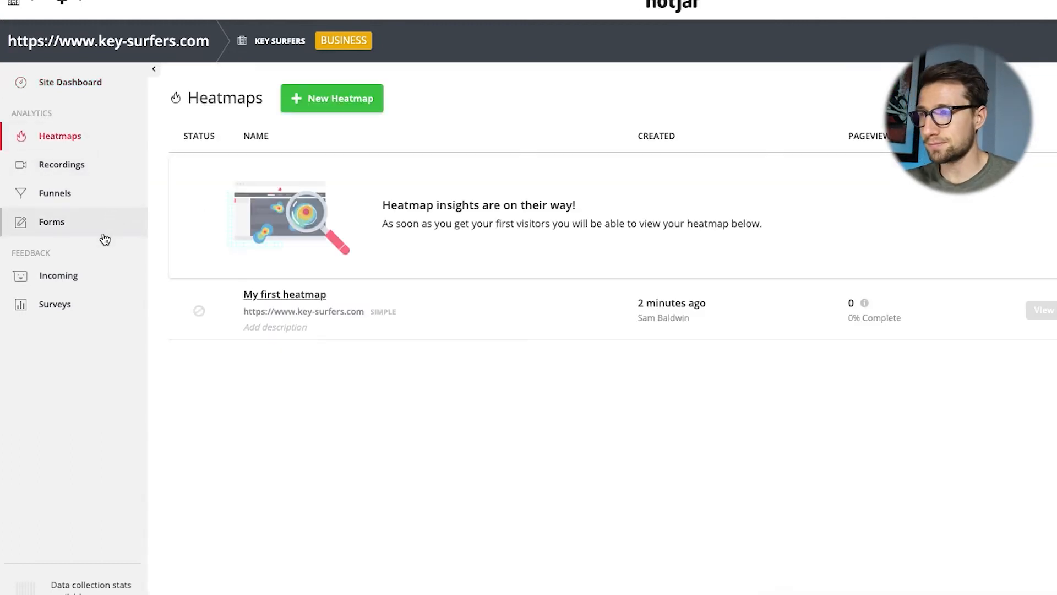
pyautogui.moveTo(322, 325)
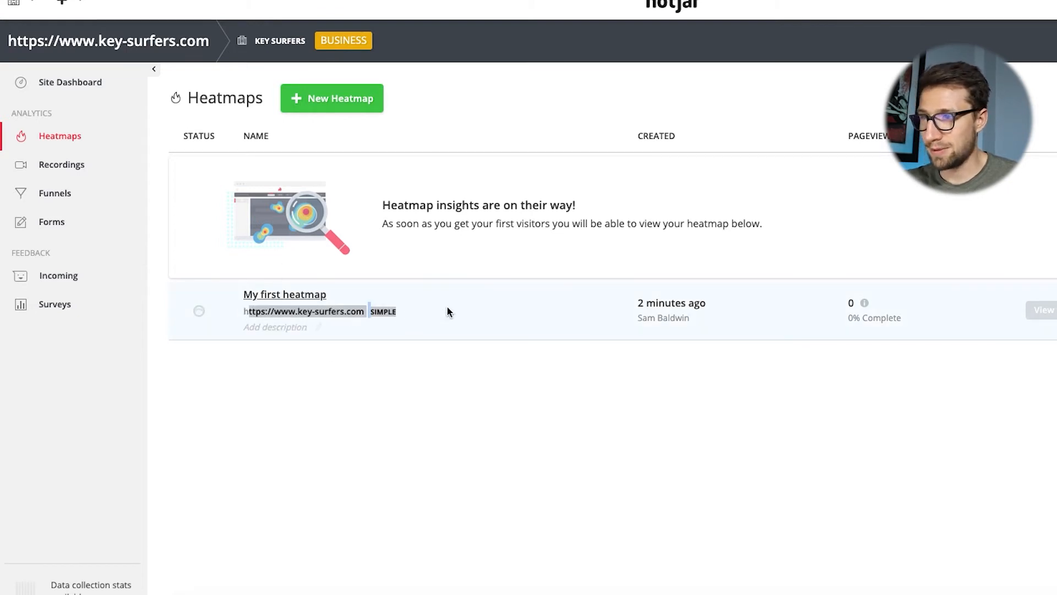
pyautogui.moveTo(198, 310)
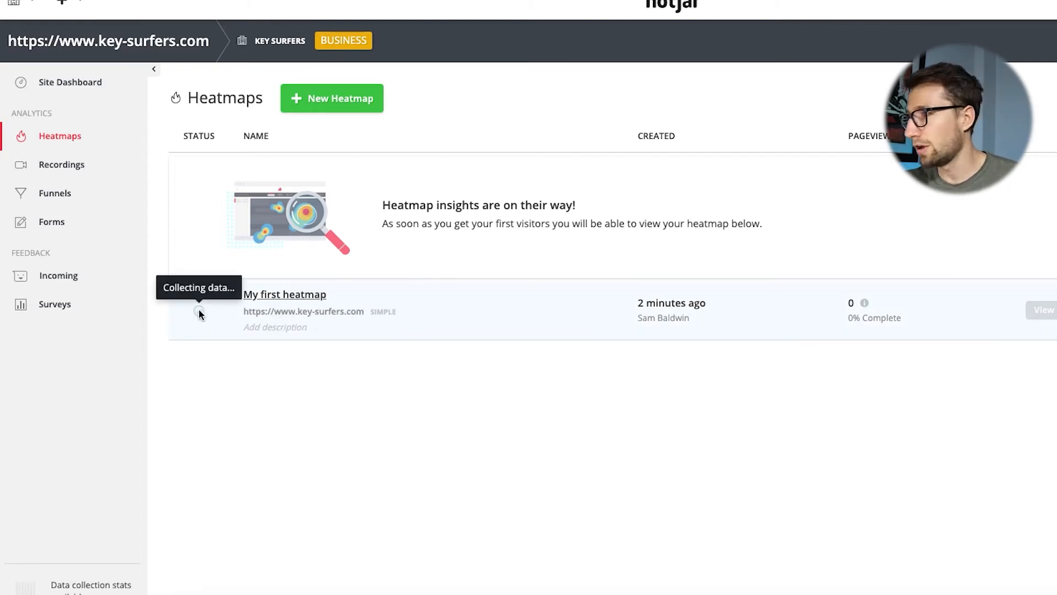
pyautogui.moveTo(728, 322)
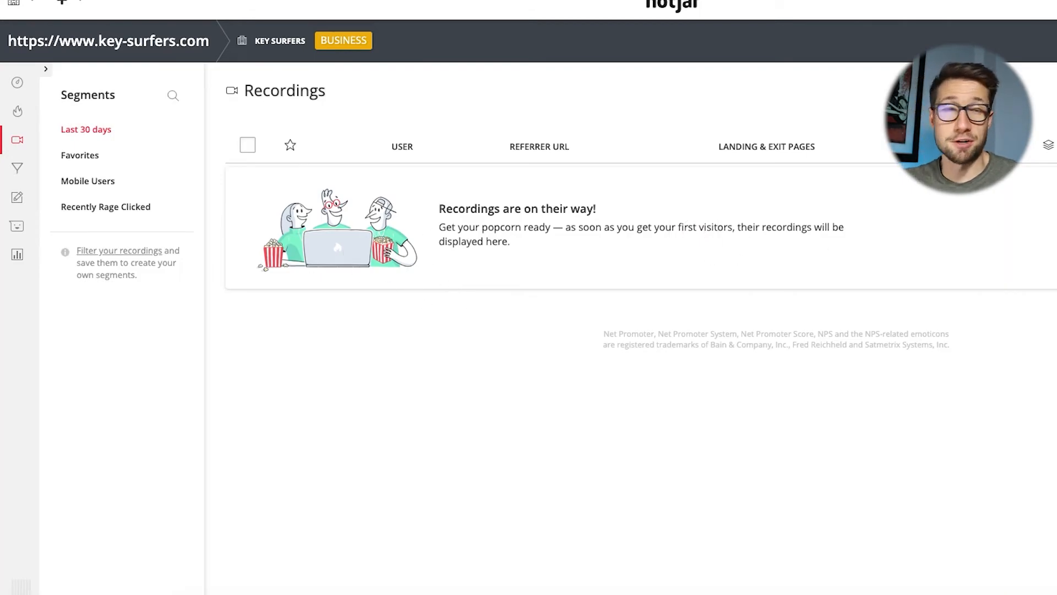
pyautogui.moveTo(860, 295)
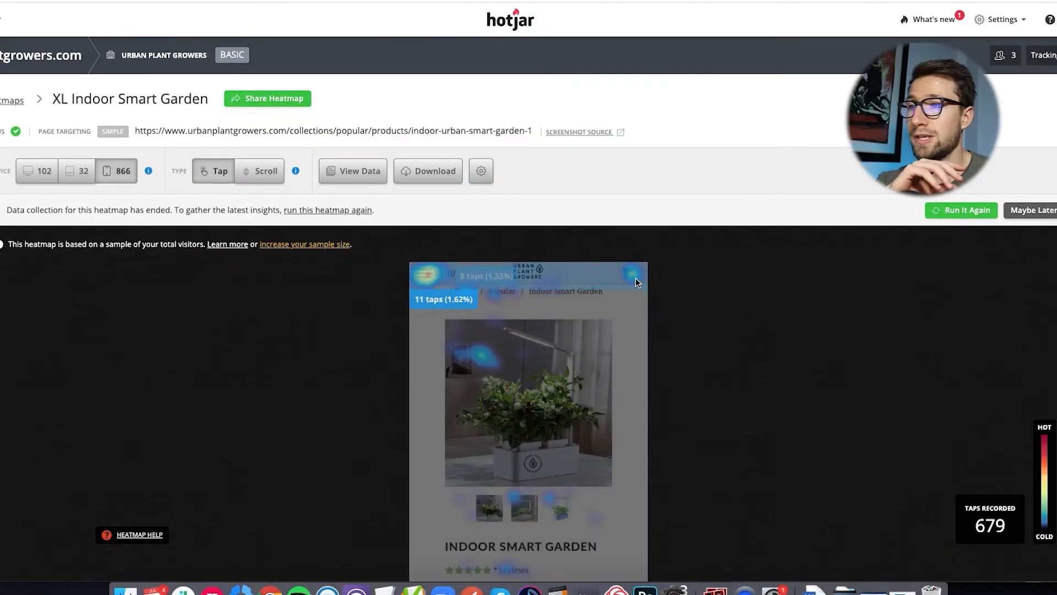
pyautogui.scroll(-3)
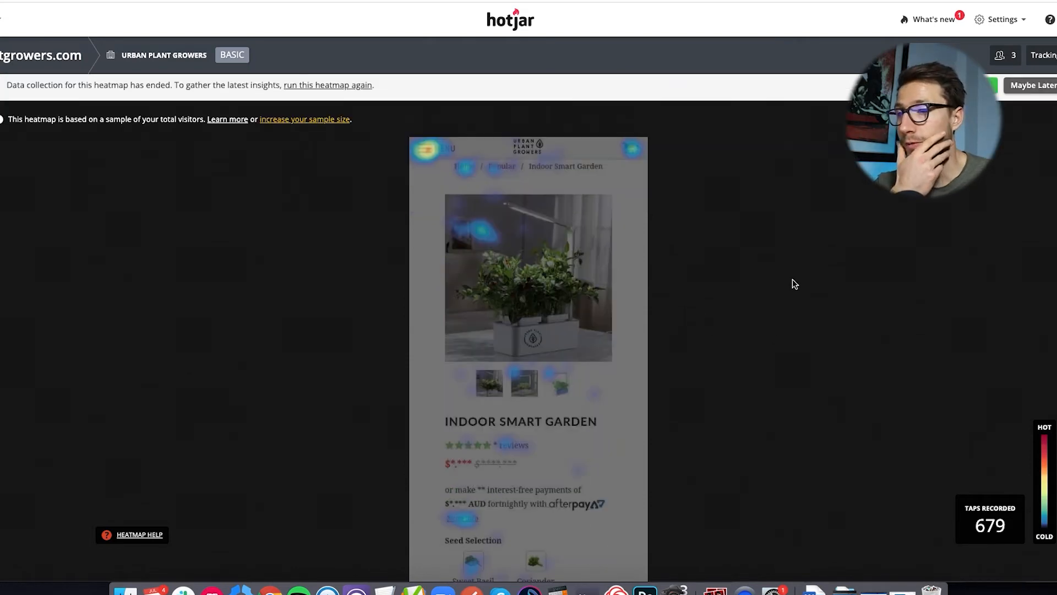
pyautogui.moveTo(306, 291)
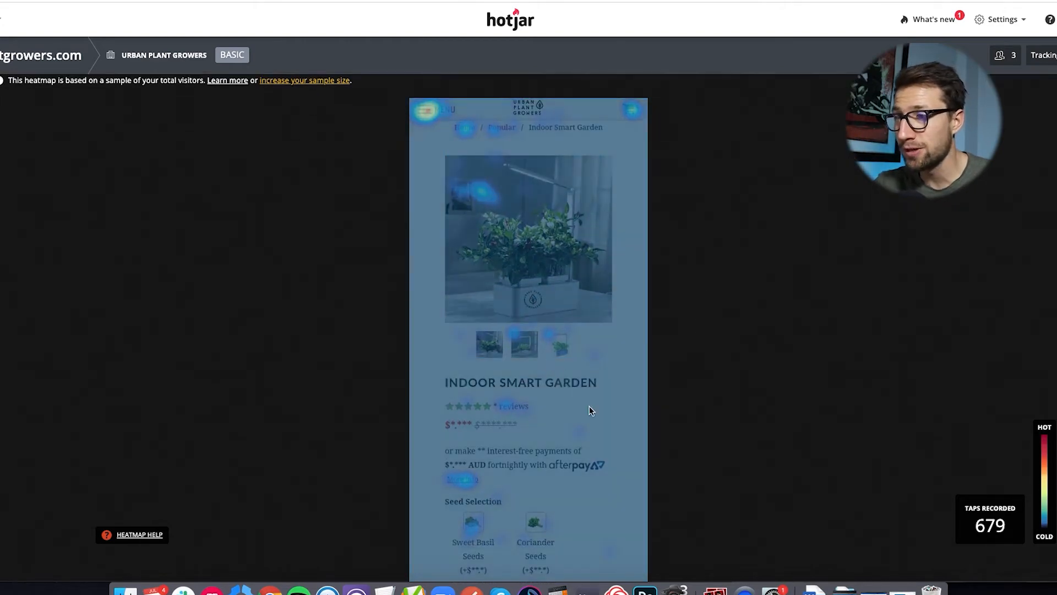
pyautogui.scroll(-3)
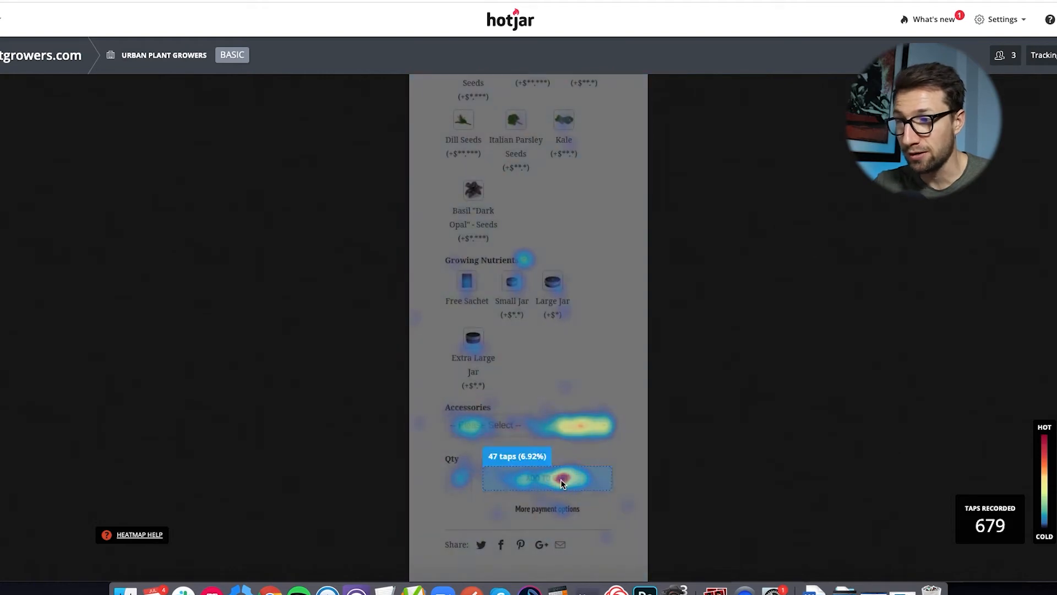
pyautogui.scroll(-3)
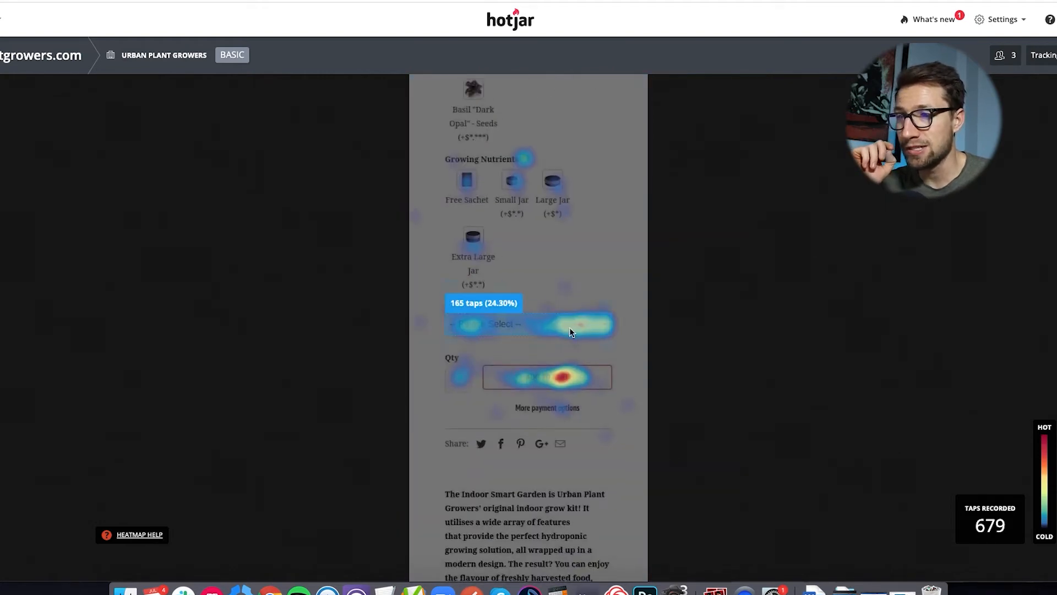
pyautogui.scroll(-3)
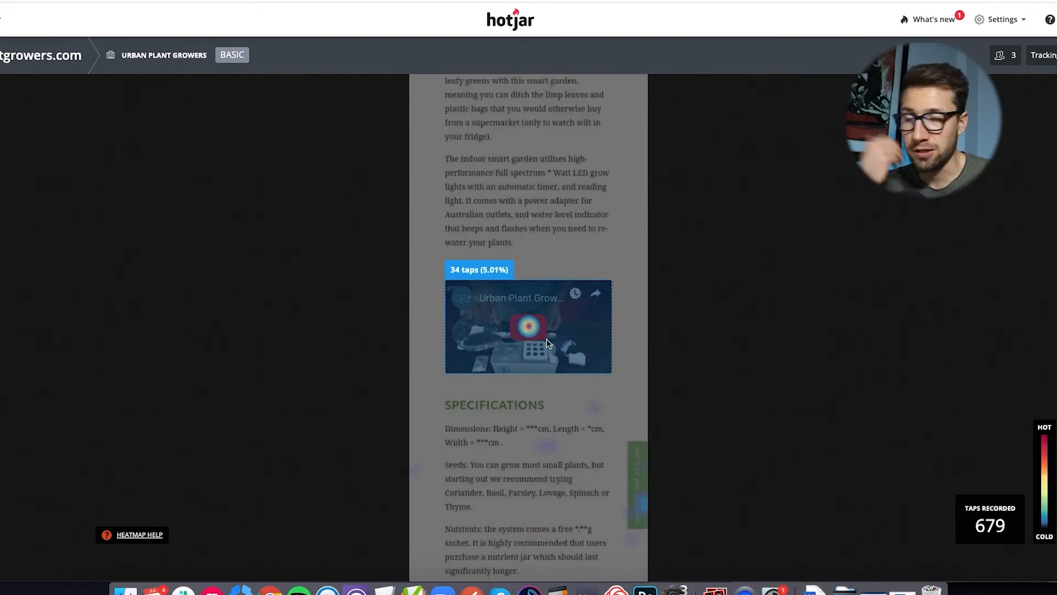
pyautogui.scroll(-3)
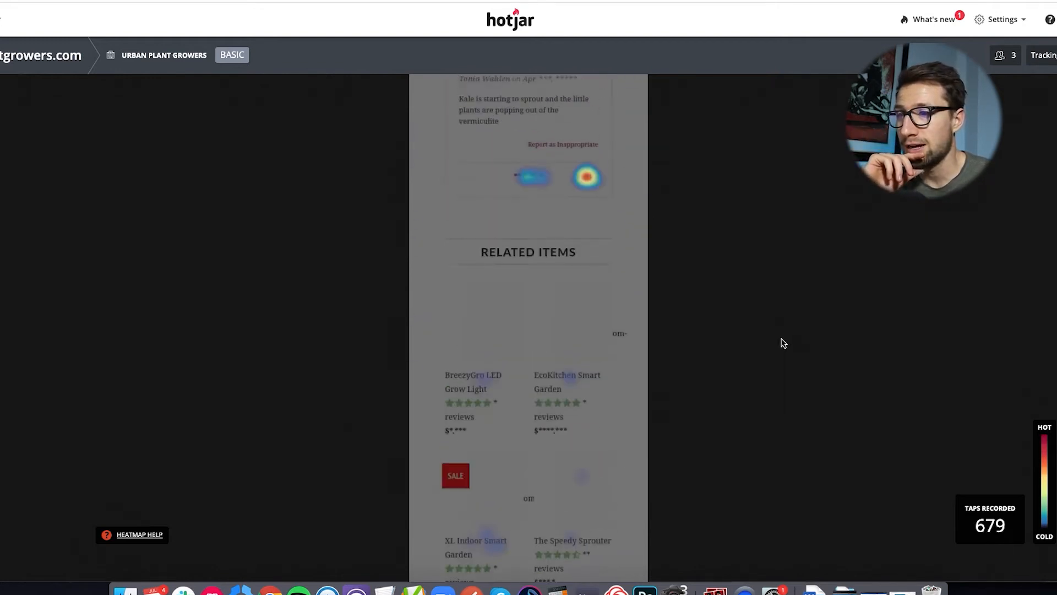
pyautogui.scroll(3)
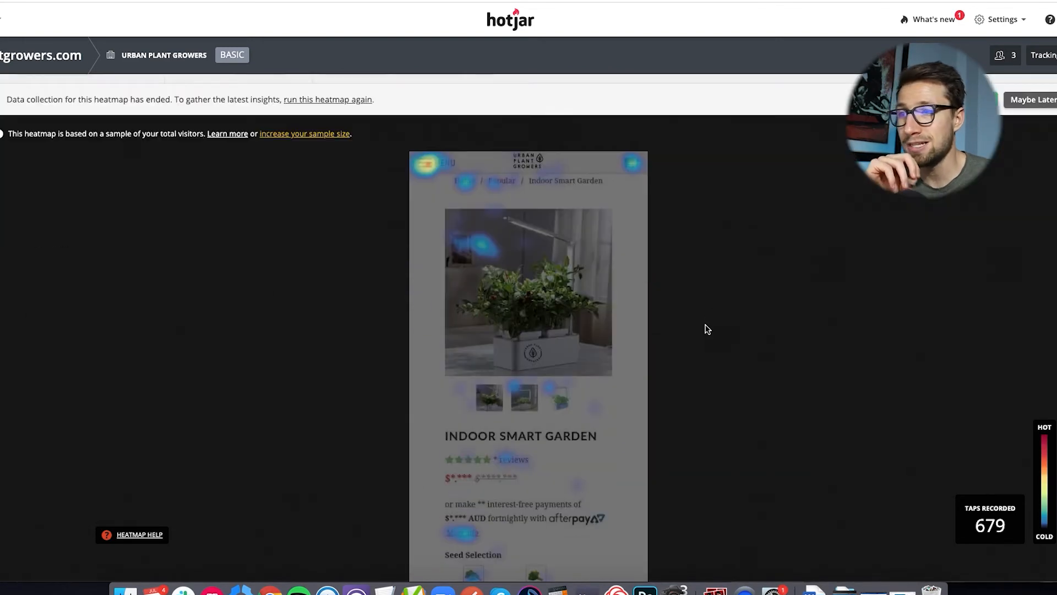
pyautogui.moveTo(701, 328)
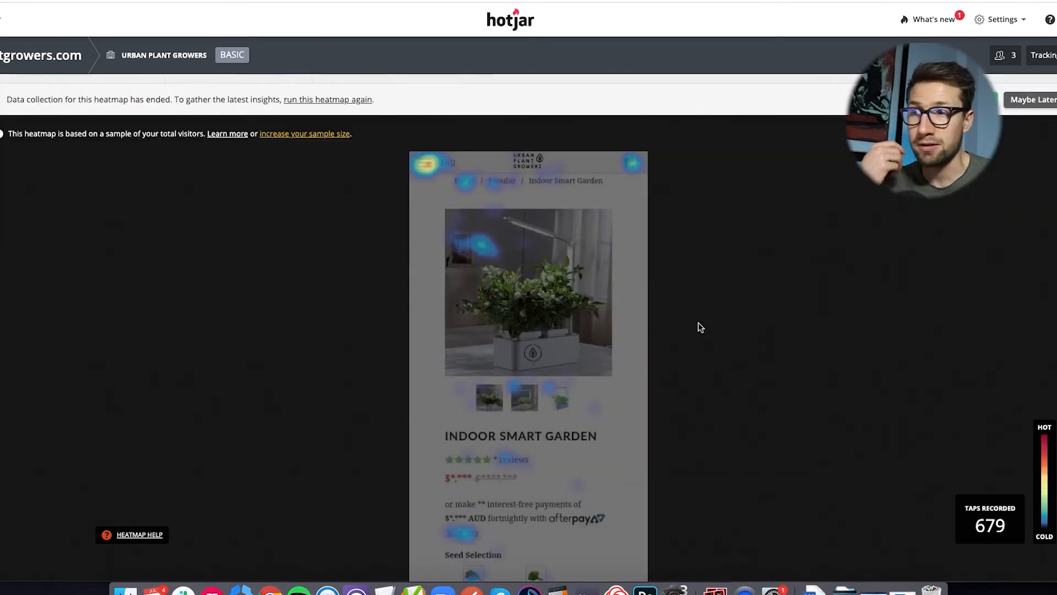
pyautogui.moveTo(361, 210)
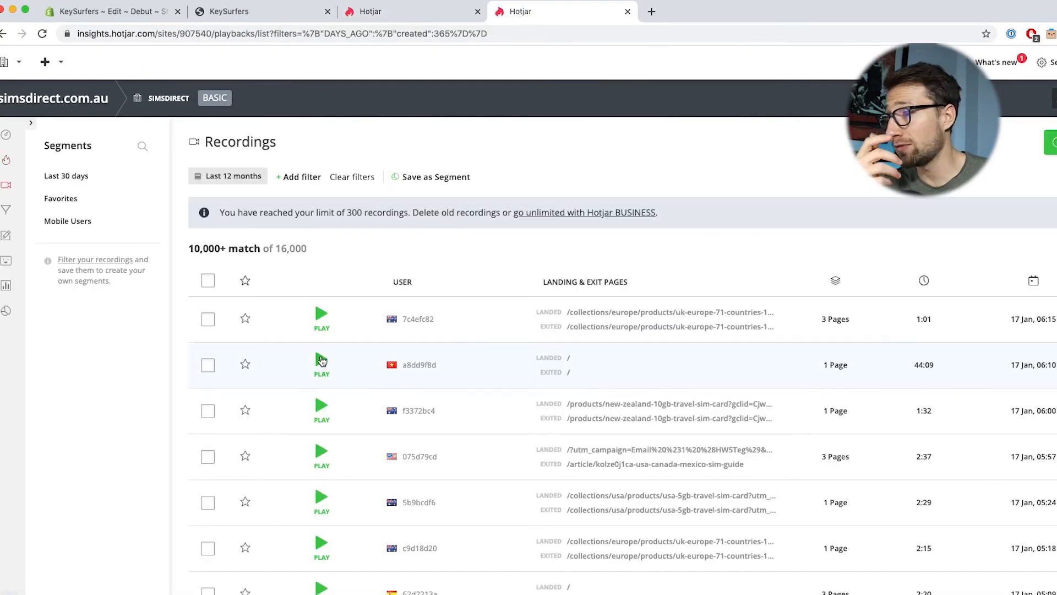
# Play the one-minute mobile visitor recording on the Europe SIM product page.
pyautogui.click(321, 360)
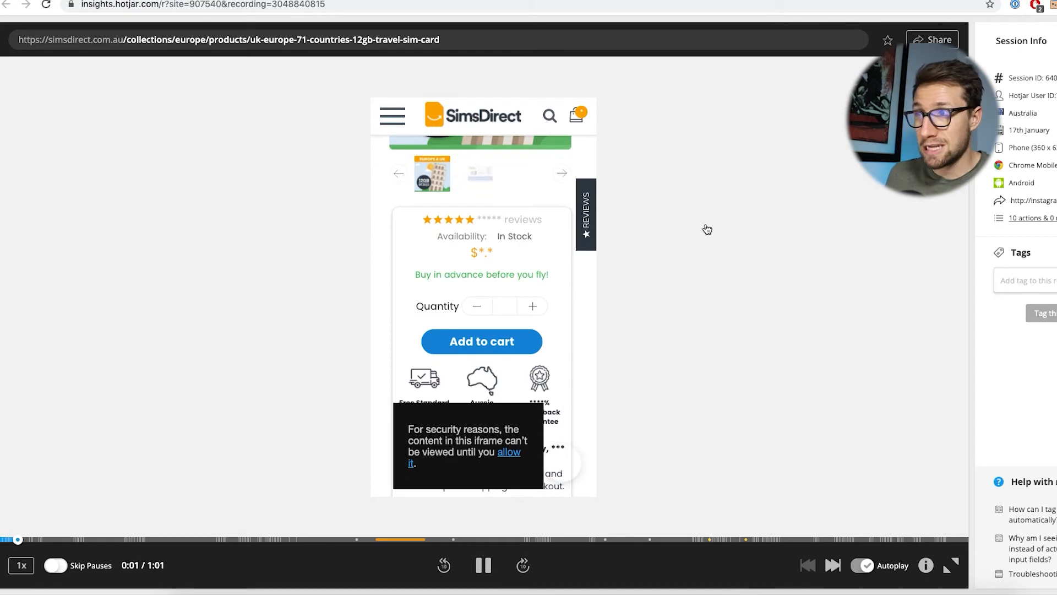
pyautogui.scroll(-3)
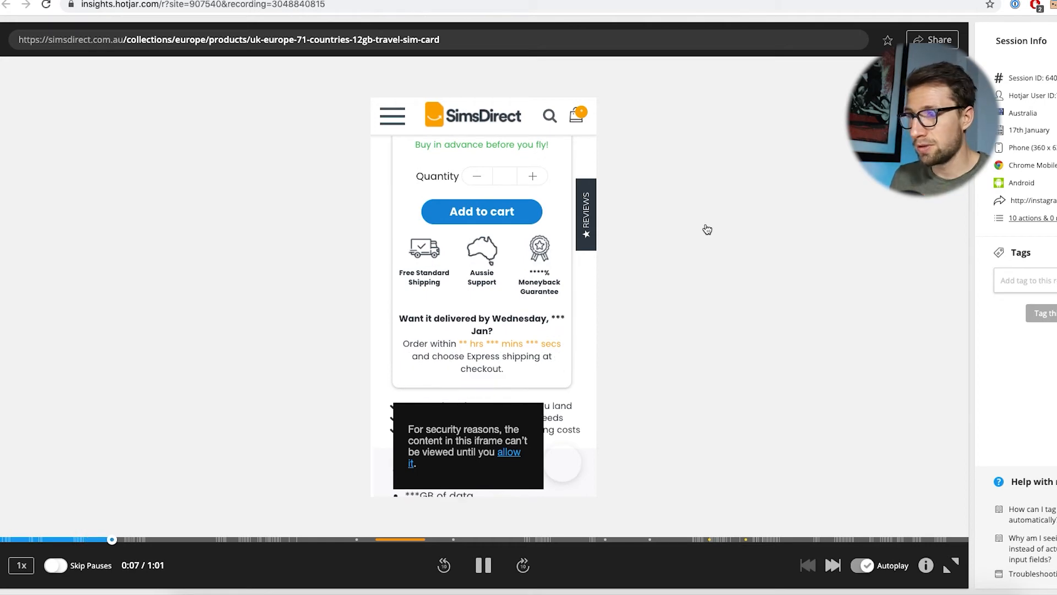
pyautogui.scroll(-3)
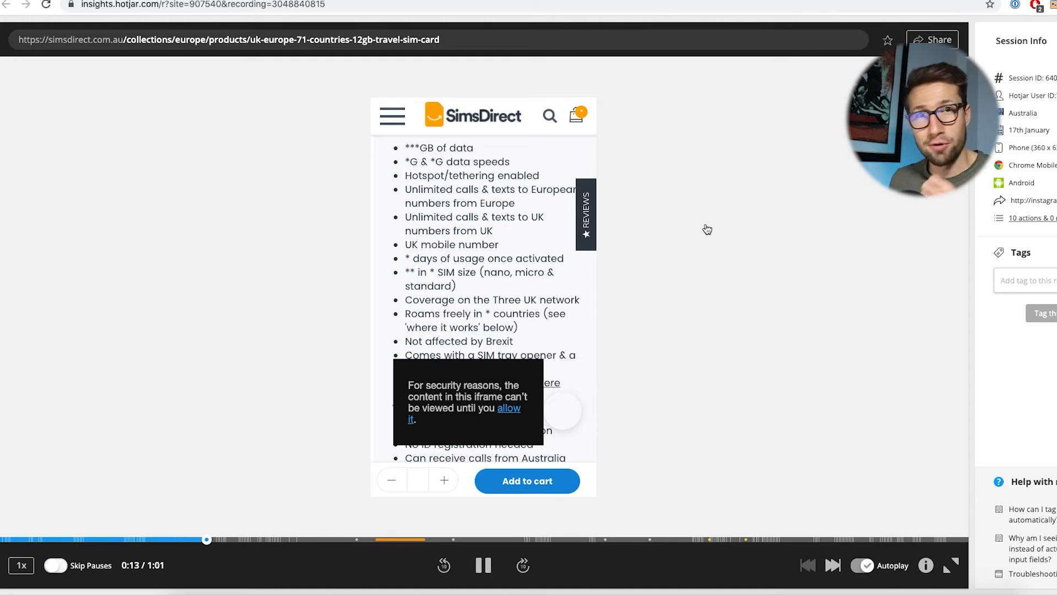
pyautogui.scroll(3)
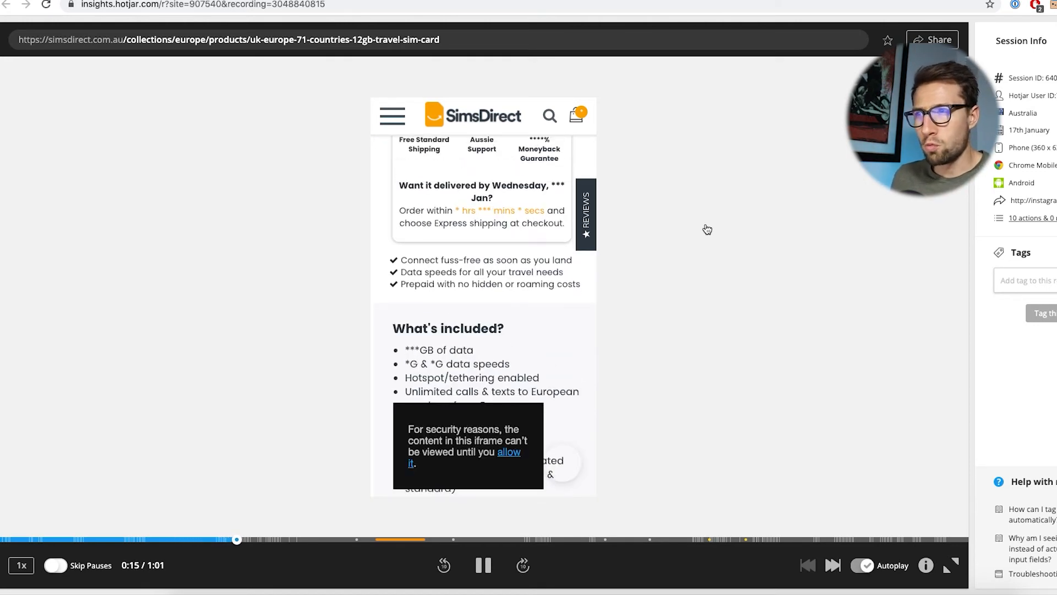
pyautogui.scroll(3)
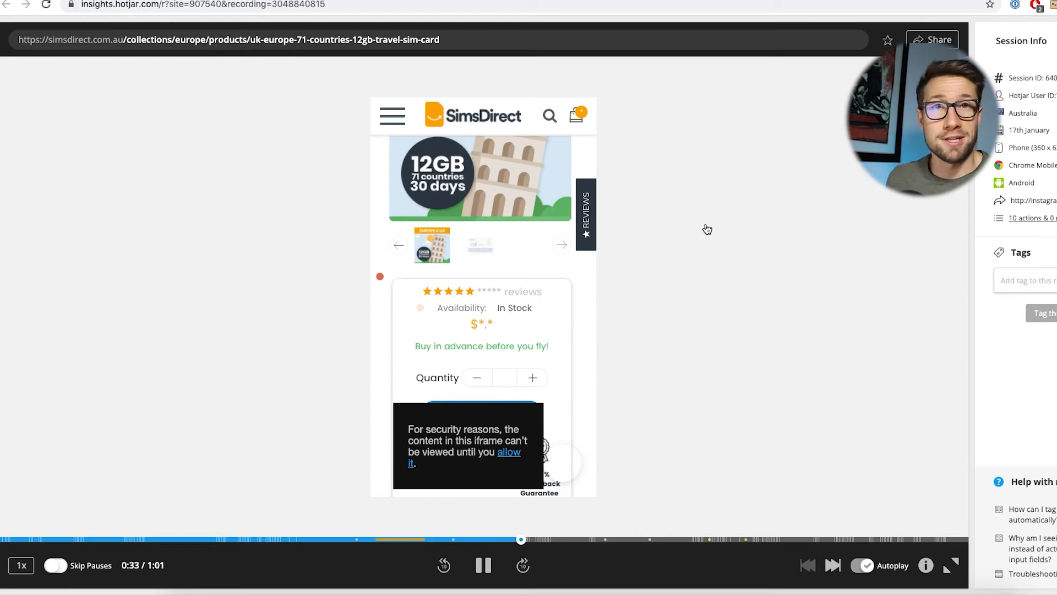
pyautogui.scroll(-3)
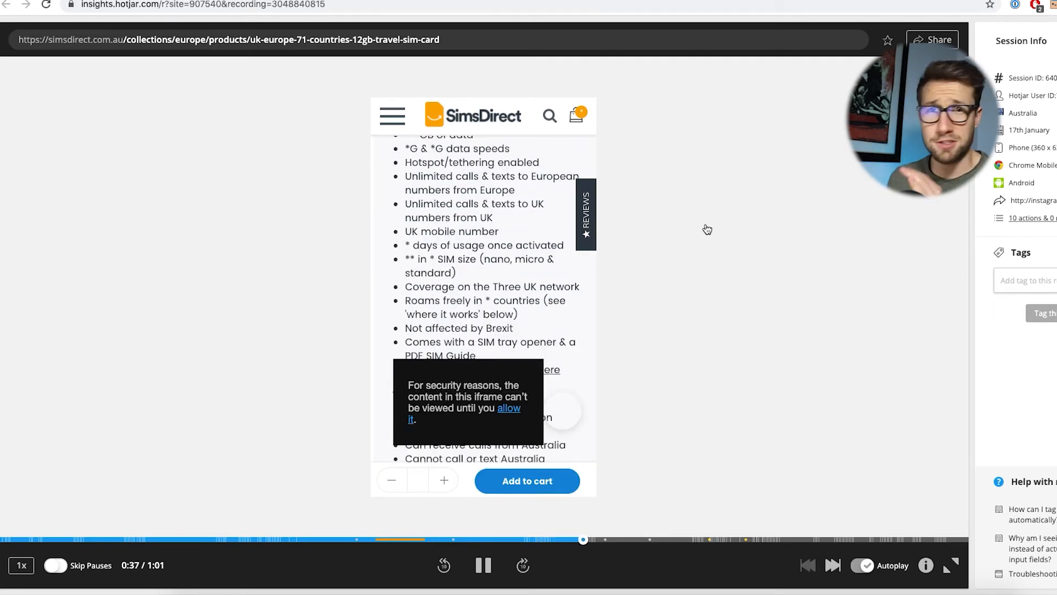
pyautogui.click(392, 115)
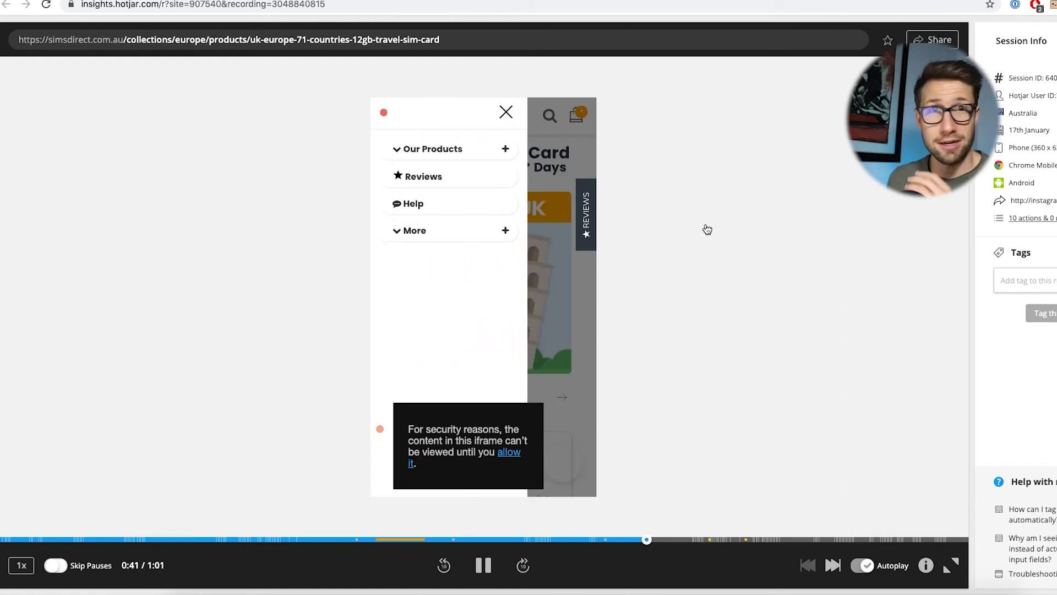
pyautogui.click(448, 230)
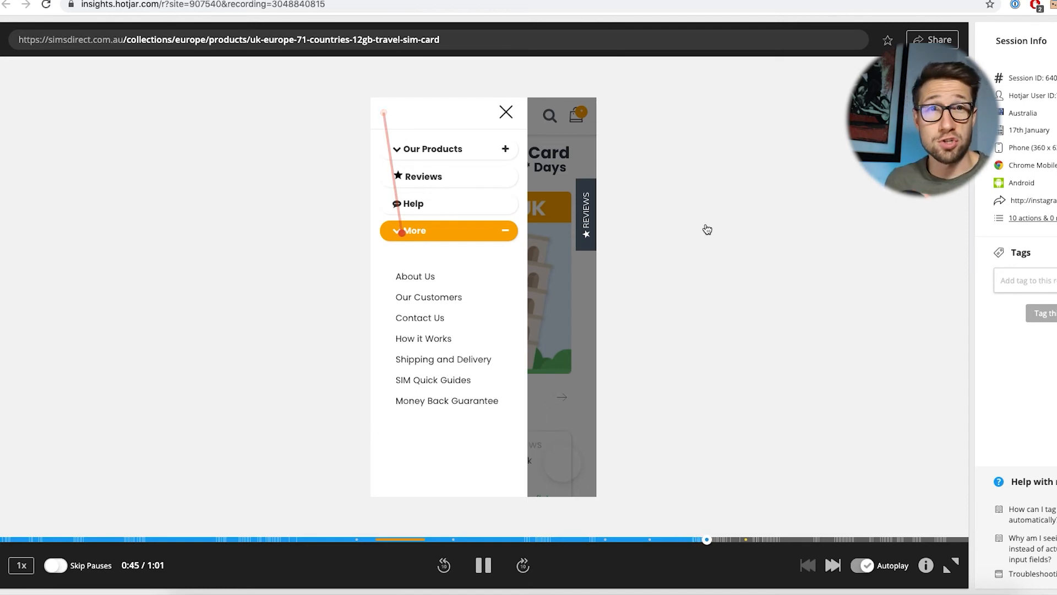
pyautogui.click(506, 111)
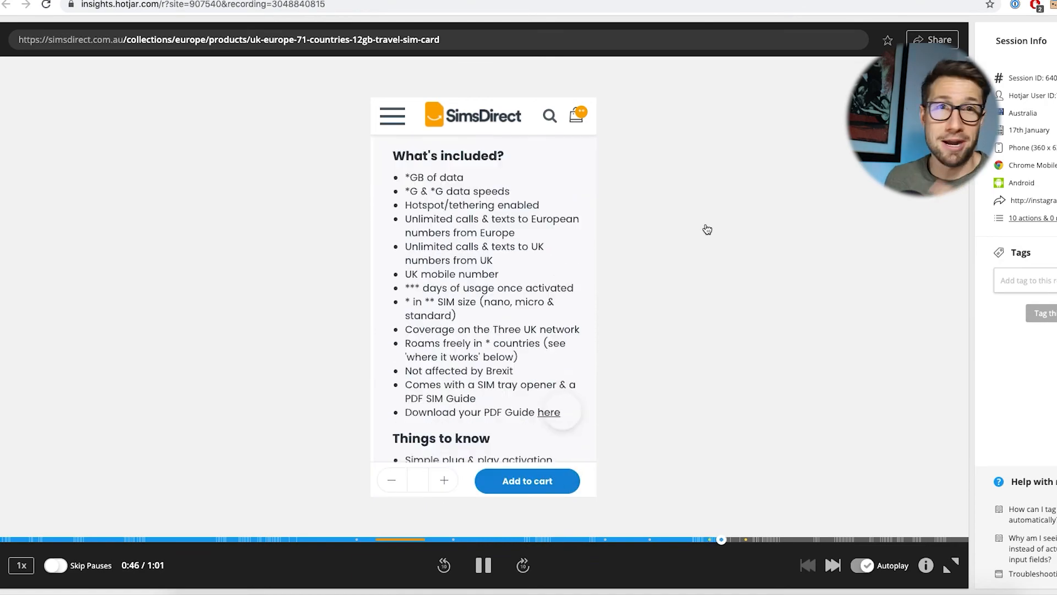
pyautogui.scroll(-3)
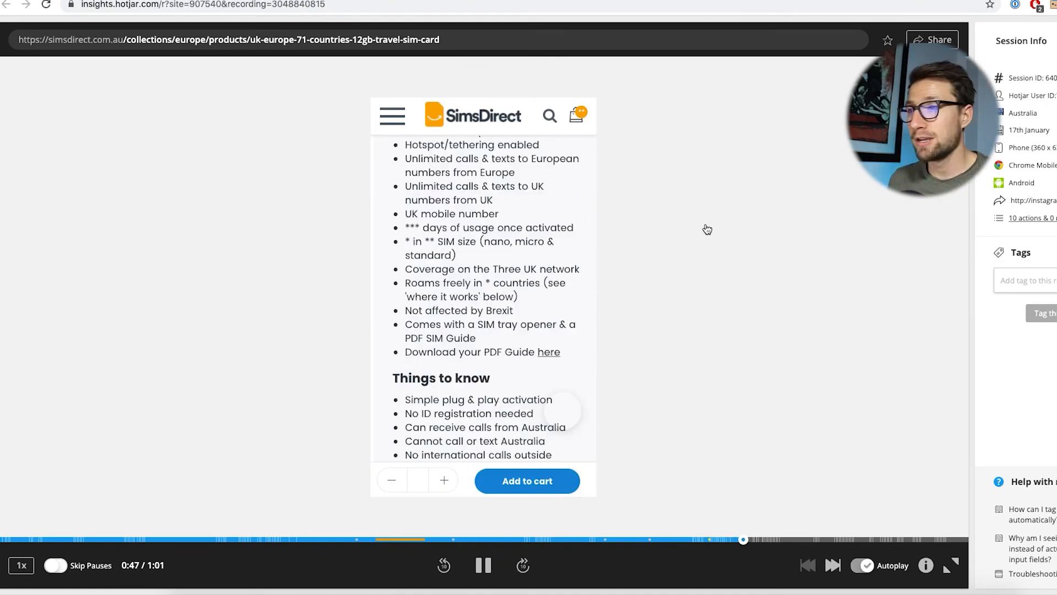